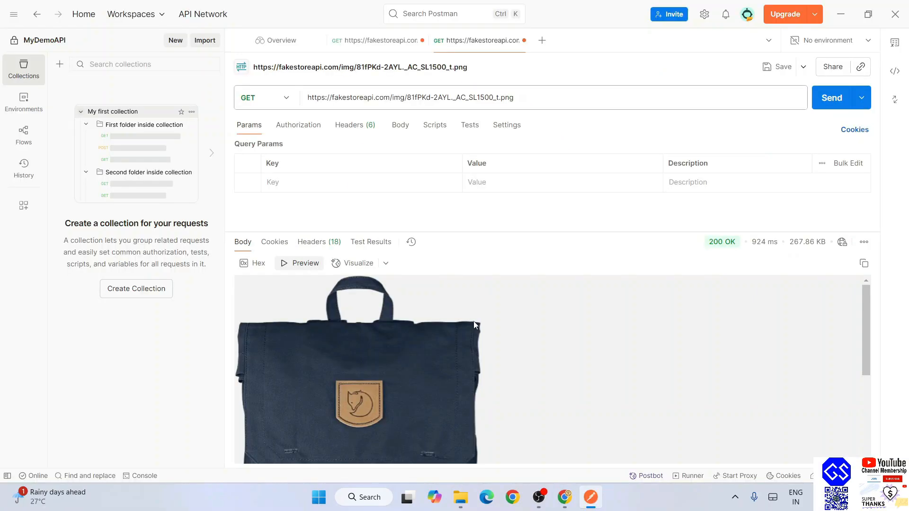
mouse_move(314, 350)
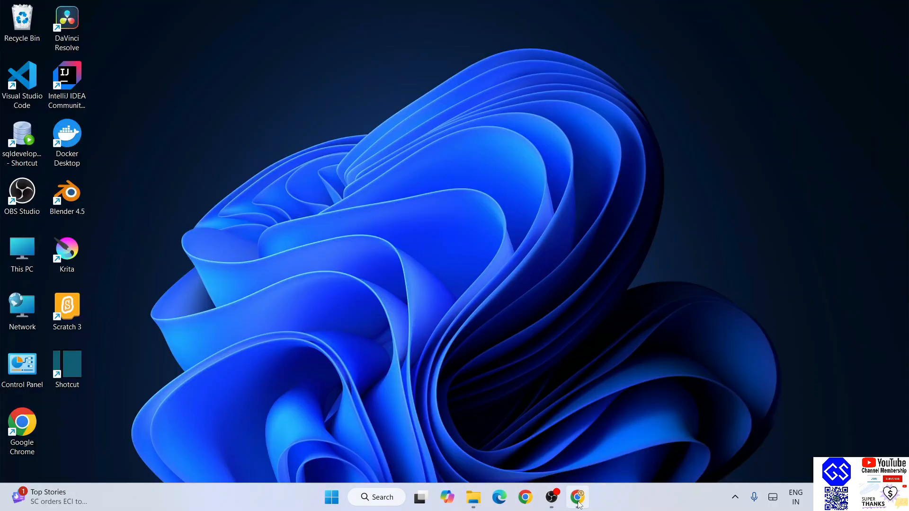
Search Google for 'postman download' and reach the official postman.com/downloads page
left_click(577, 497)
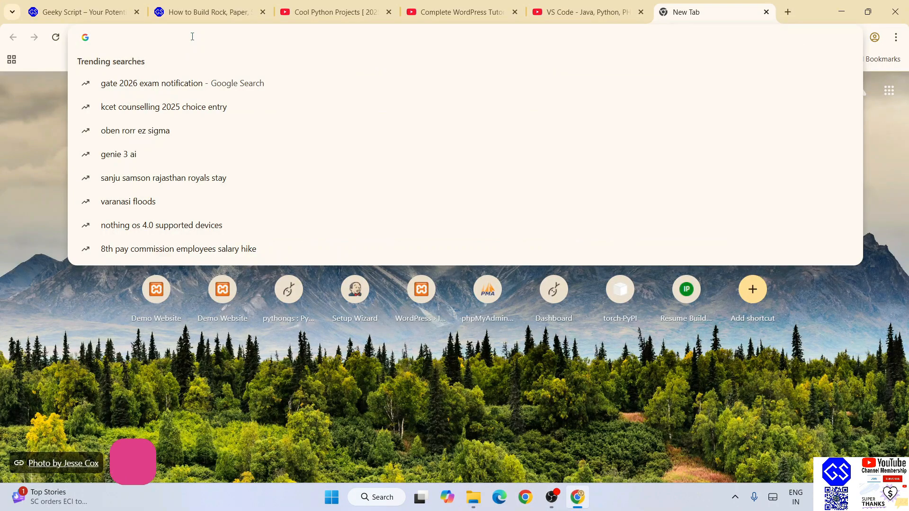
type("postman")
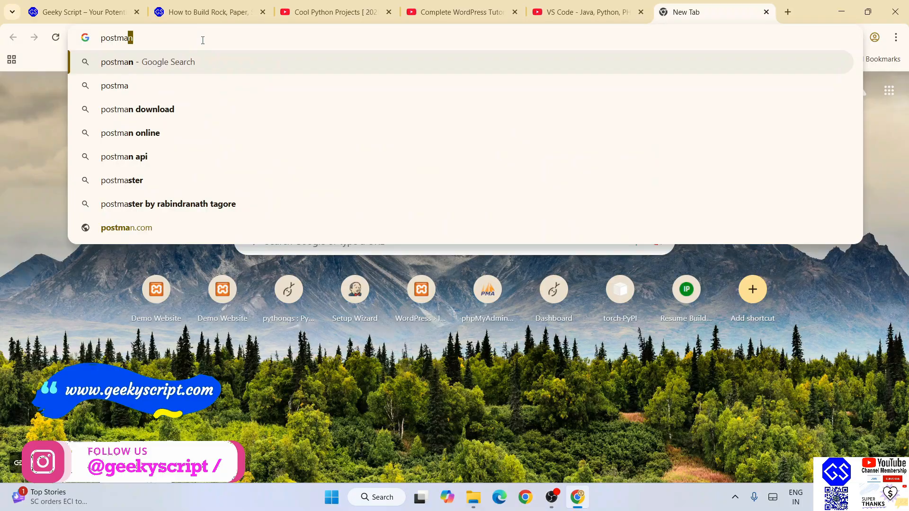
left_click(138, 109)
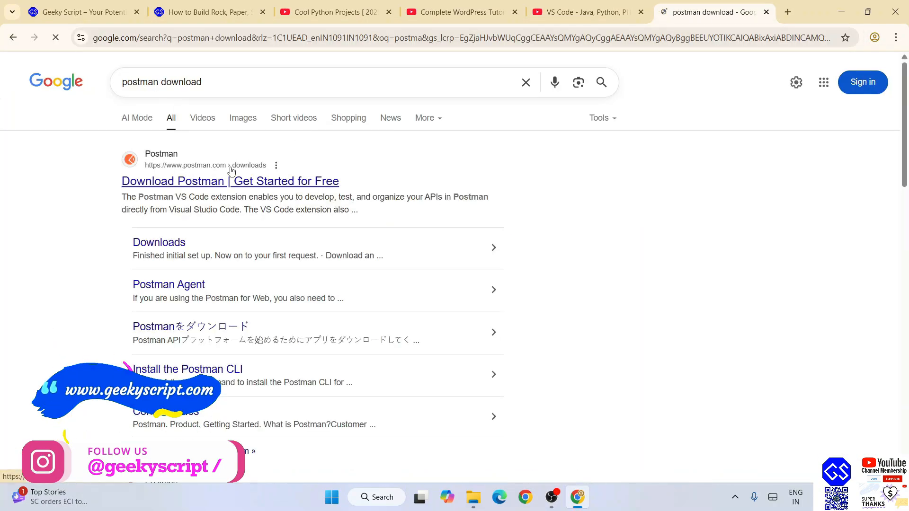
left_click(229, 181)
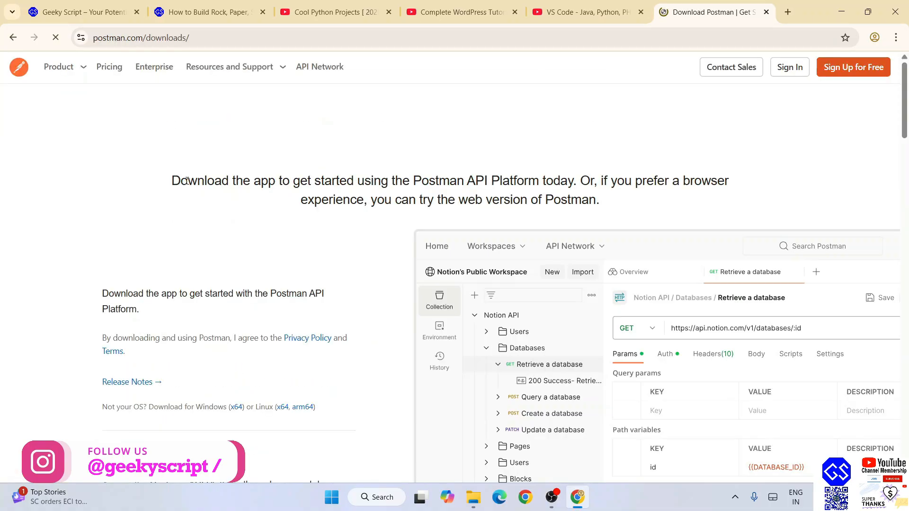
left_click(142, 38)
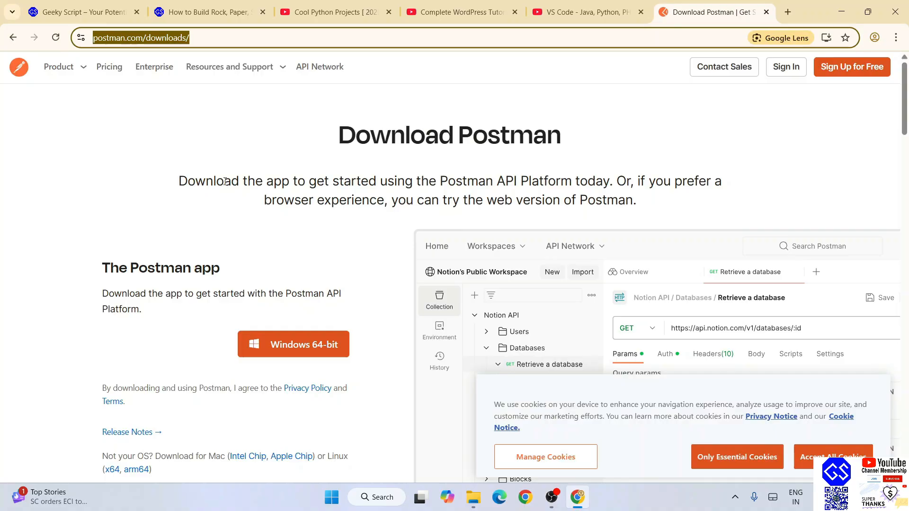
scroll("down", 3)
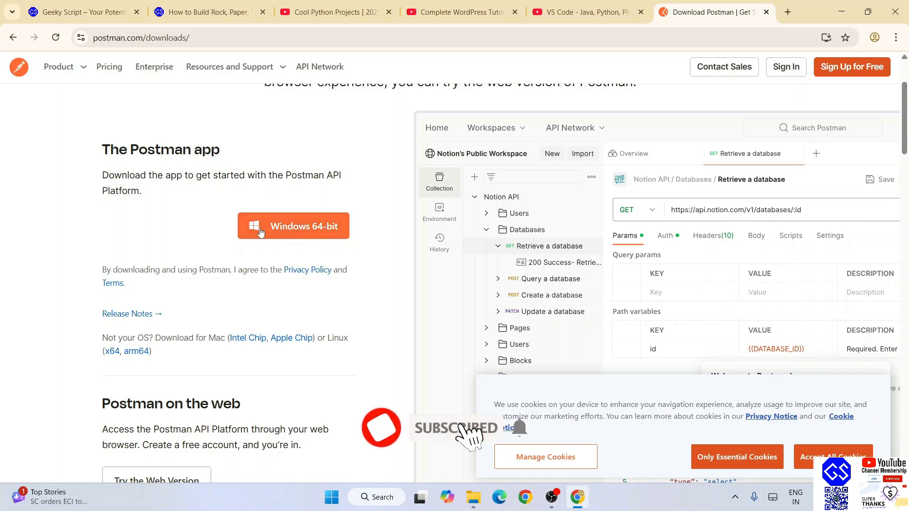
mouse_move(317, 235)
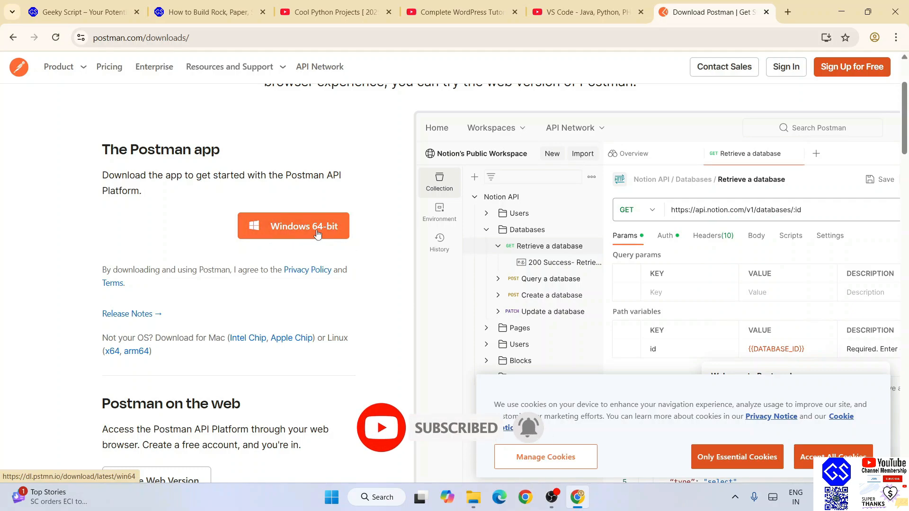
Download the Windows 64-bit Postman installer and show it finished in recent downloads
left_click(294, 227)
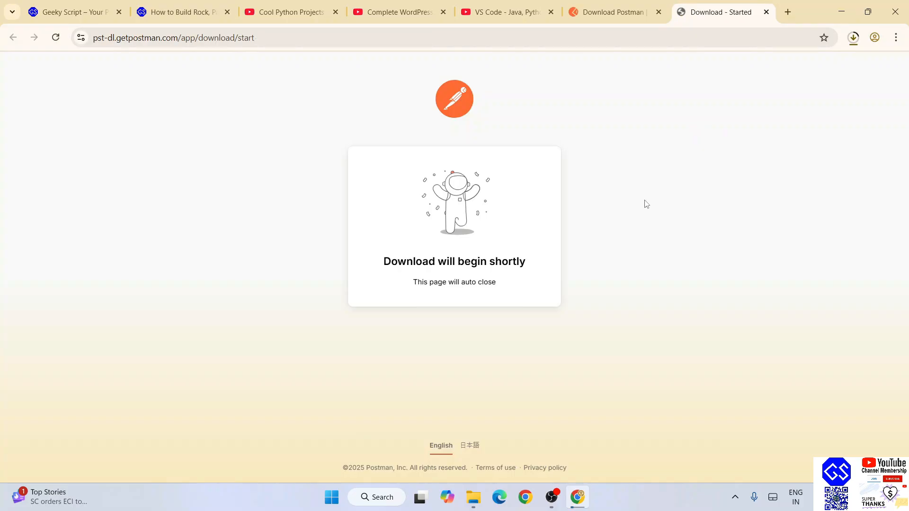
left_click(609, 11)
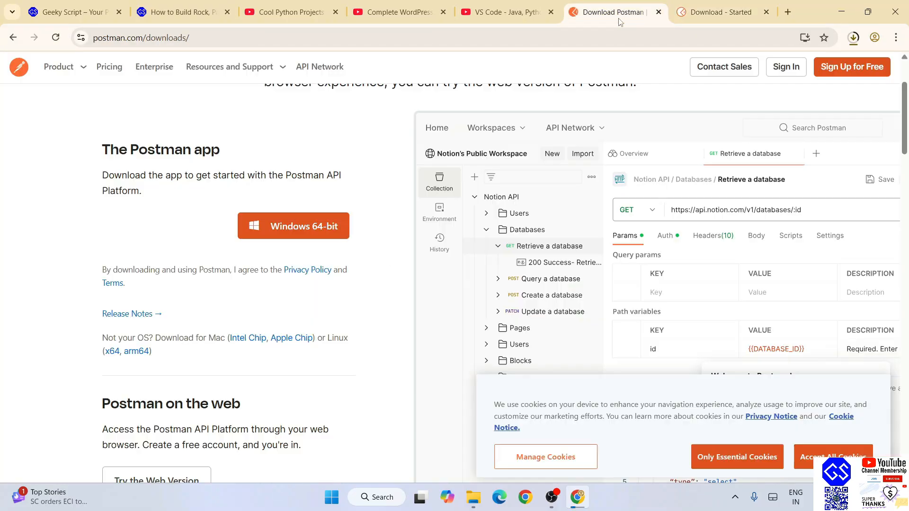
mouse_move(205, 341)
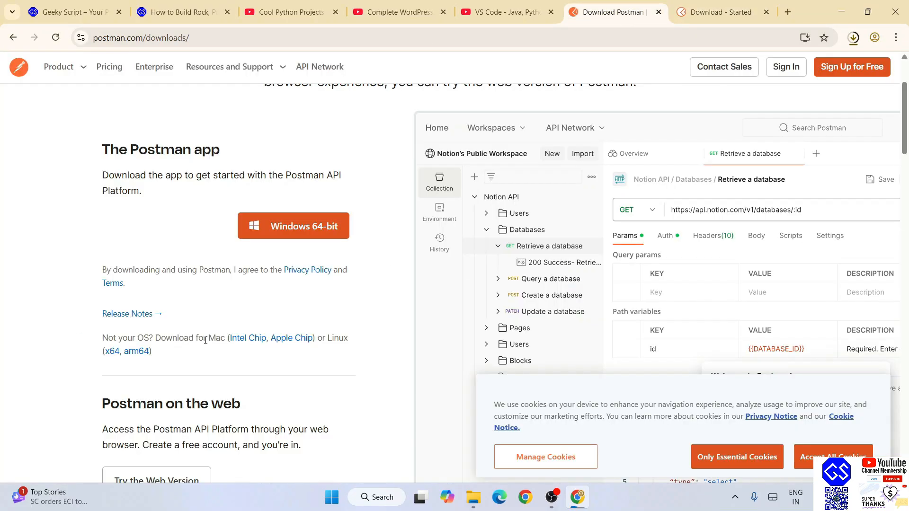
left_click(767, 12)
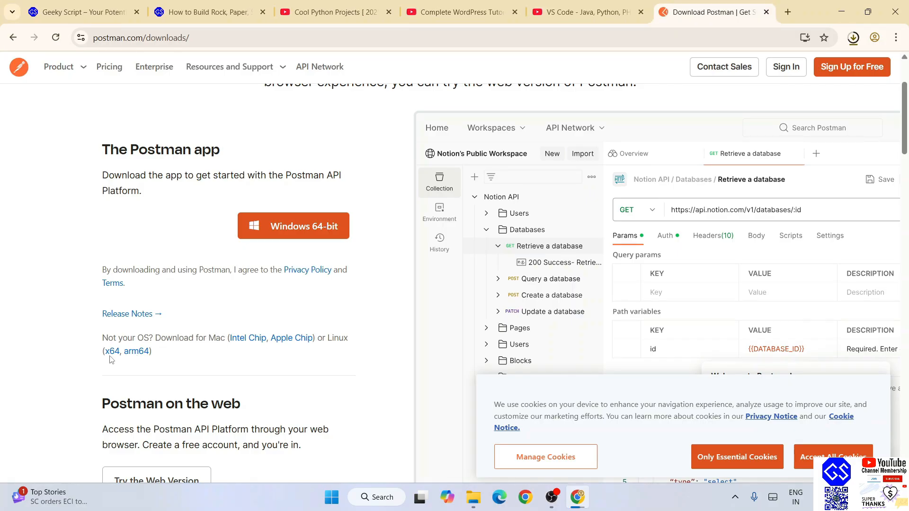
mouse_move(247, 338)
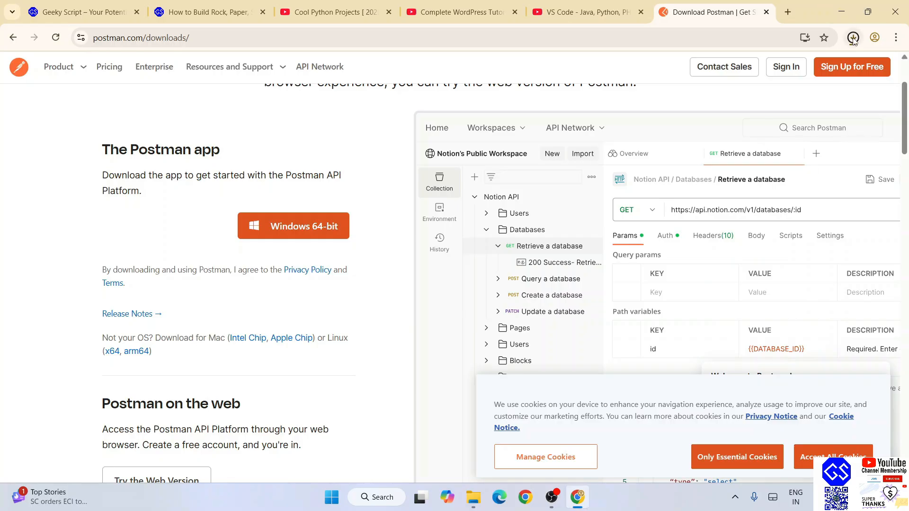
left_click(852, 37)
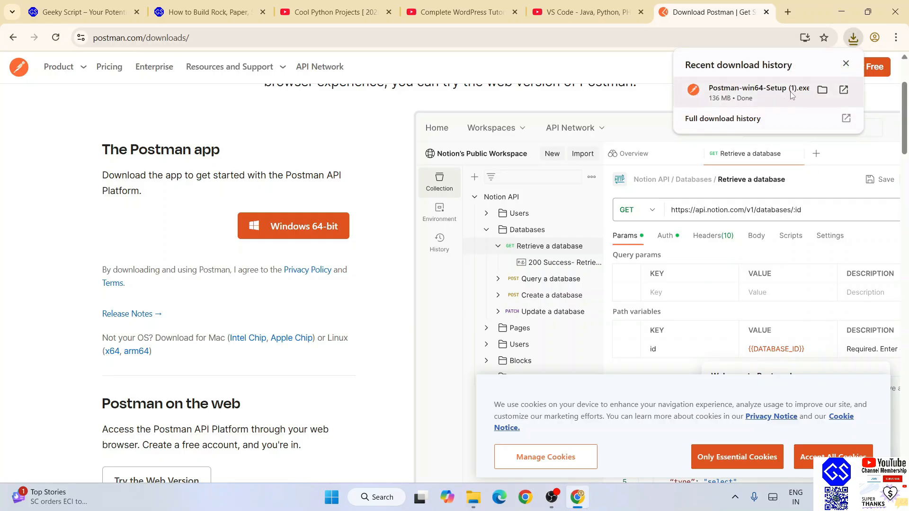
mouse_move(840, 12)
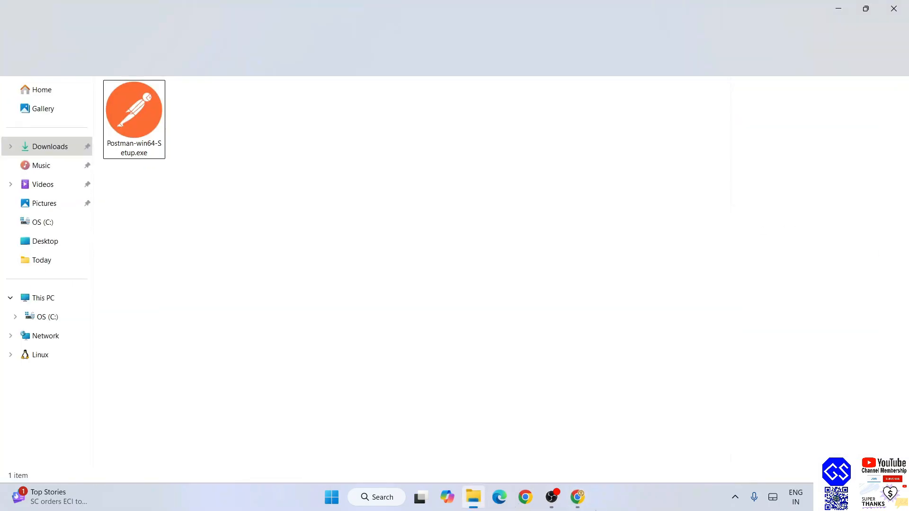
Select Postman-win64-Setup.exe in the Downloads files folder to show its details
left_click(134, 110)
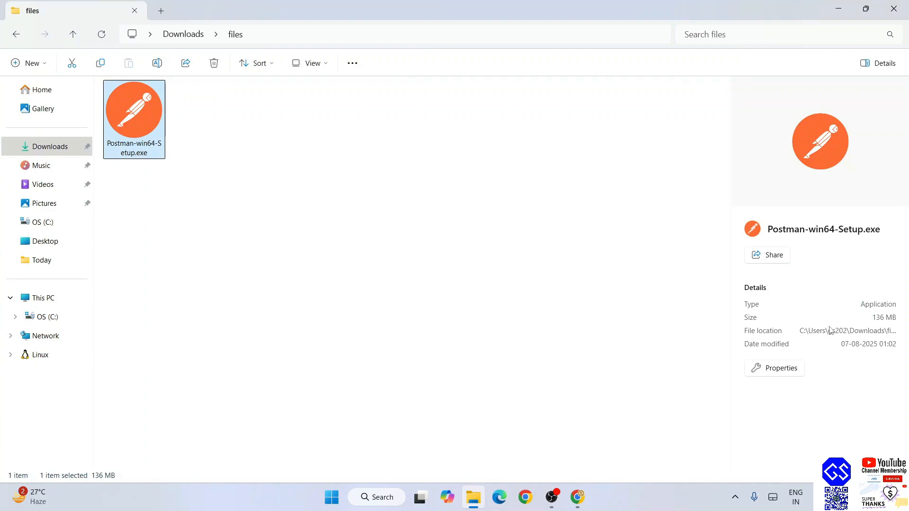
mouse_move(900, 324)
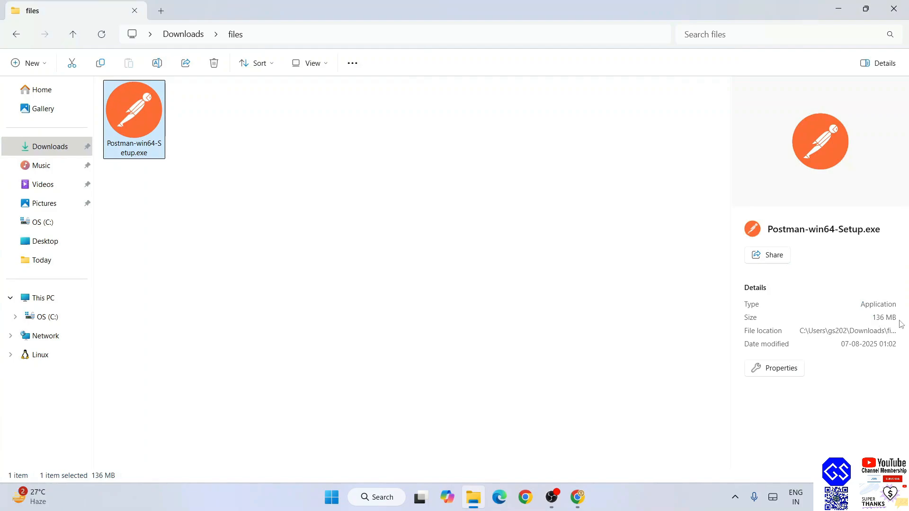
mouse_move(146, 118)
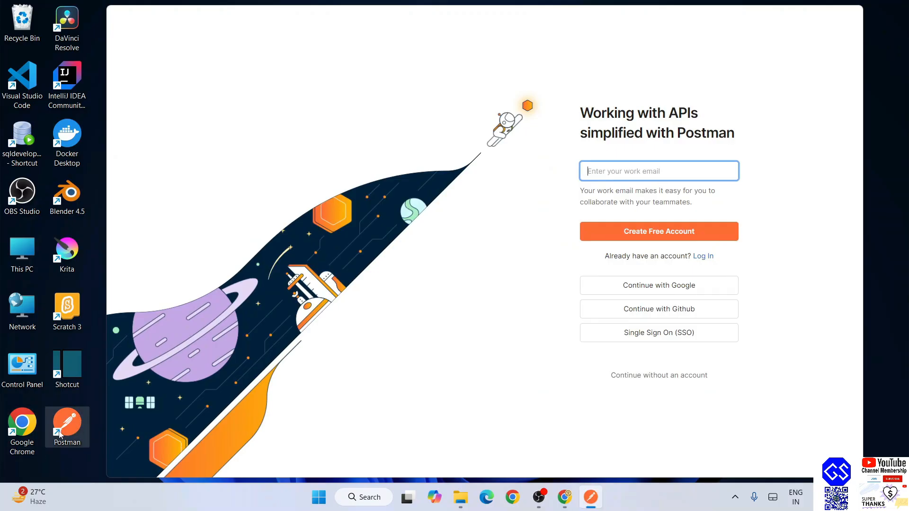
mouse_move(187, 417)
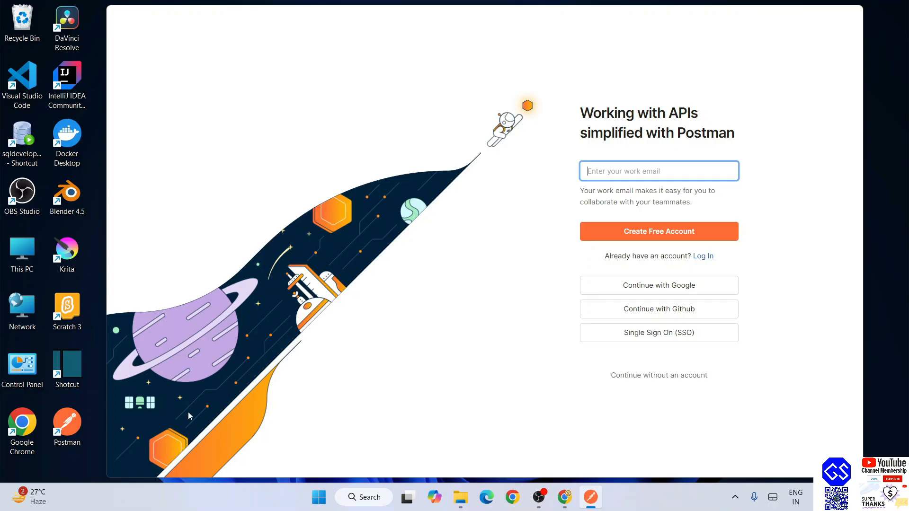
mouse_move(692, 170)
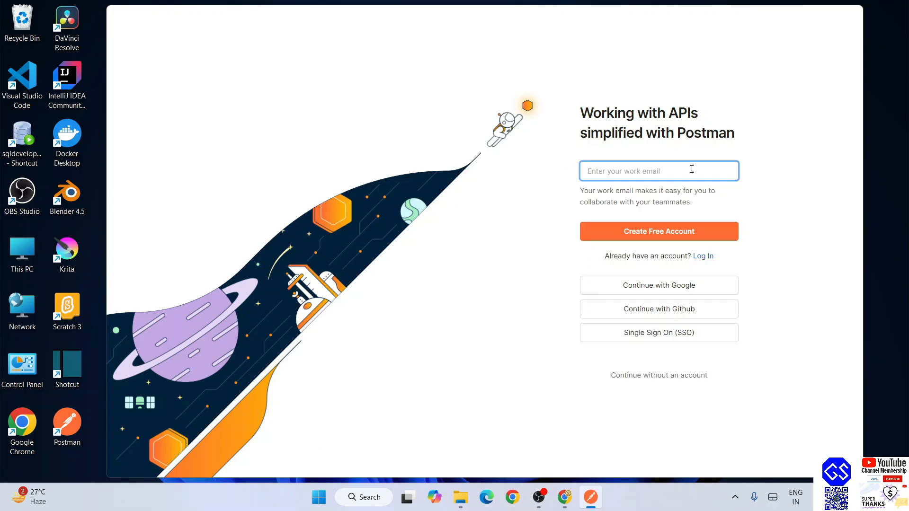
mouse_move(700, 225)
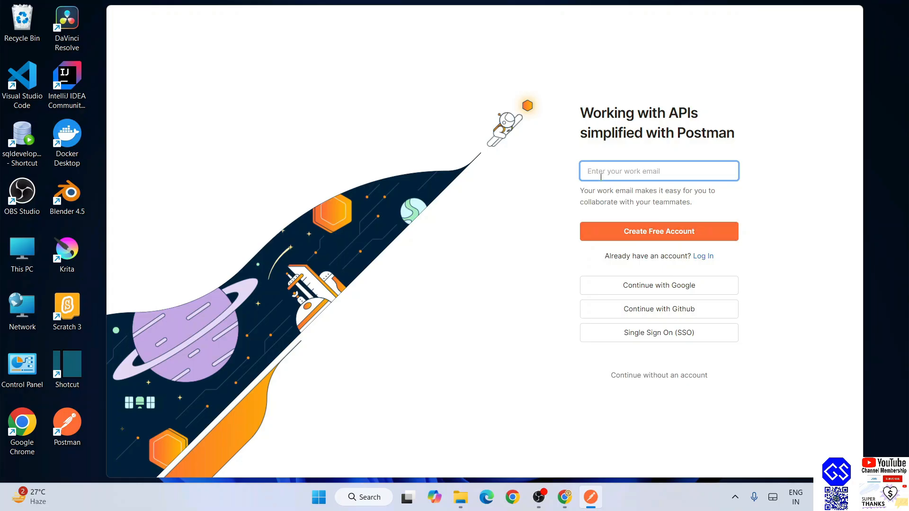
mouse_move(659, 234)
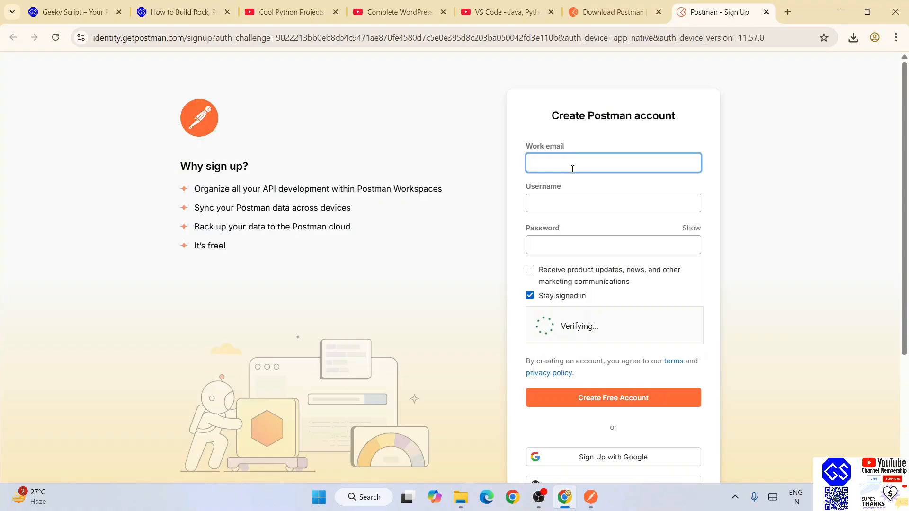
mouse_move(594, 232)
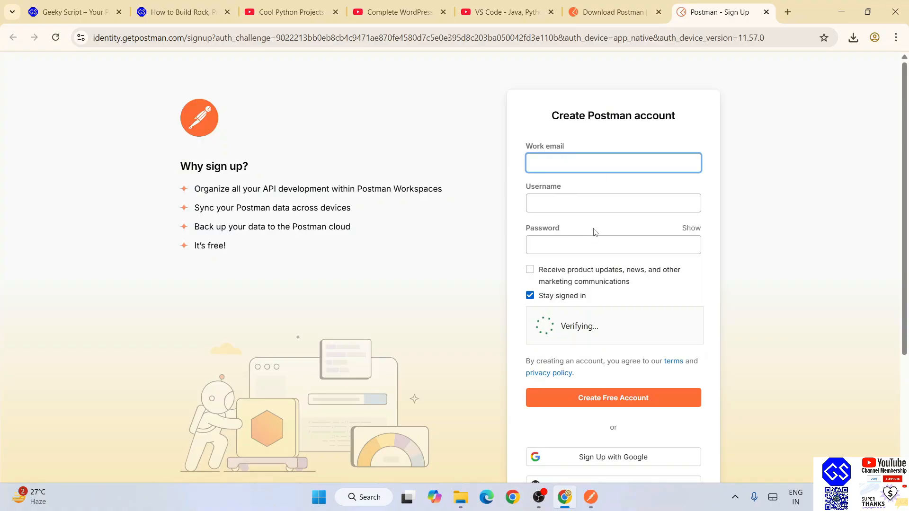
Start Create Free Account from Postman, opening the sign-up page in Chrome
left_click(613, 162)
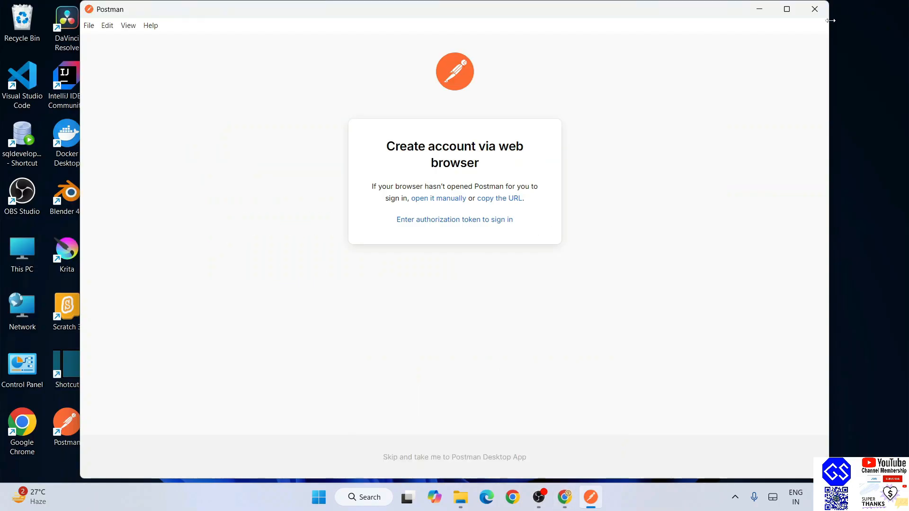
mouse_move(794, 32)
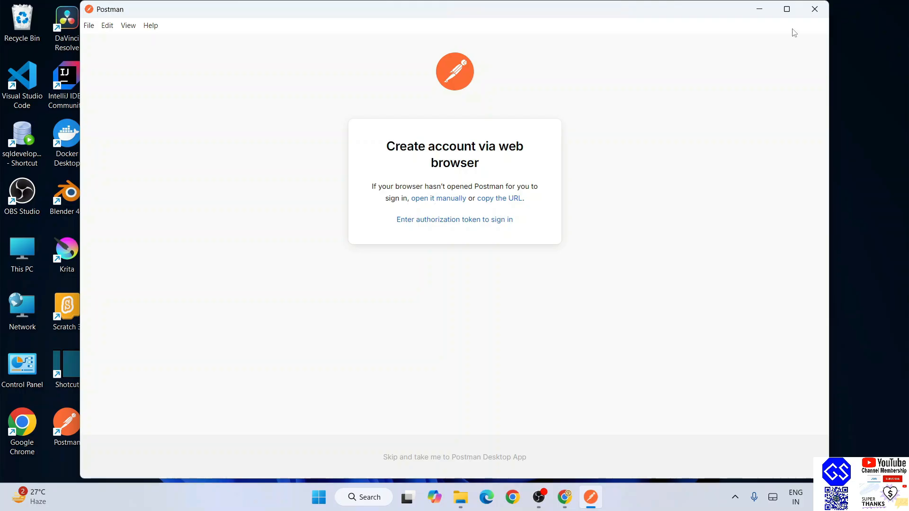
left_click(454, 457)
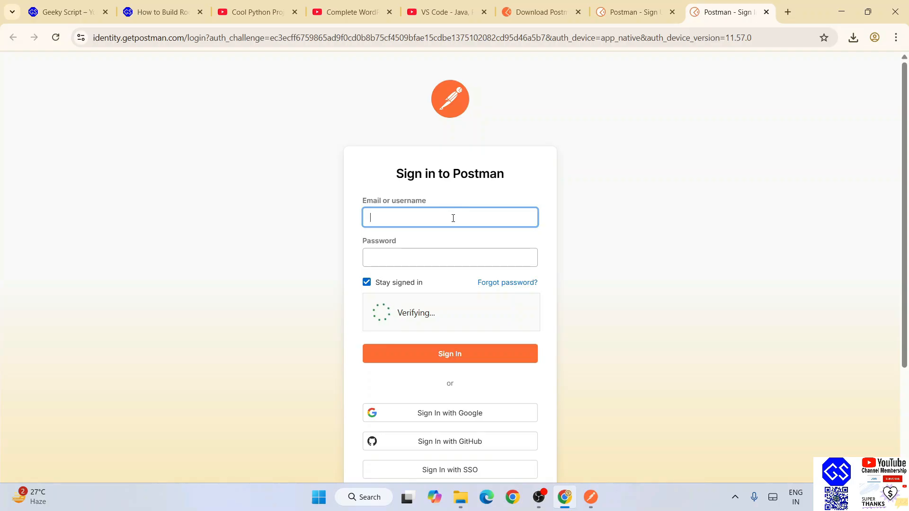
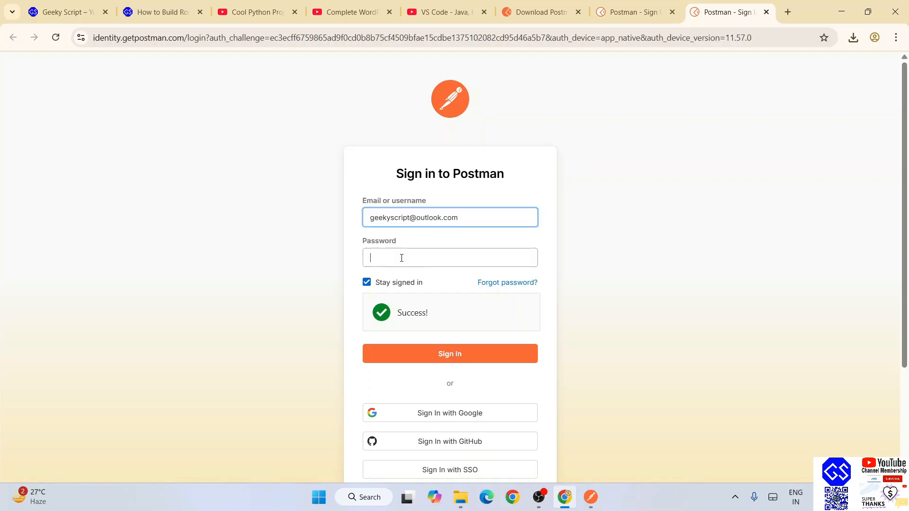
type("password")
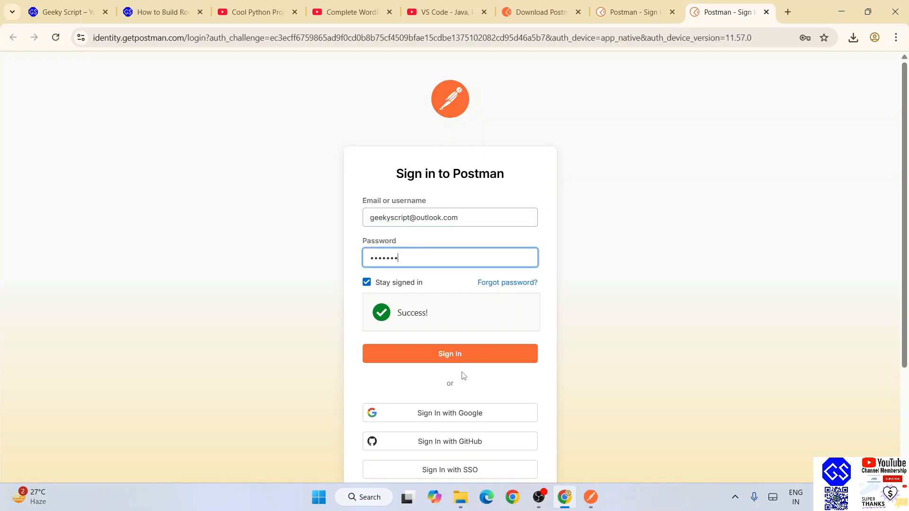
left_click(449, 353)
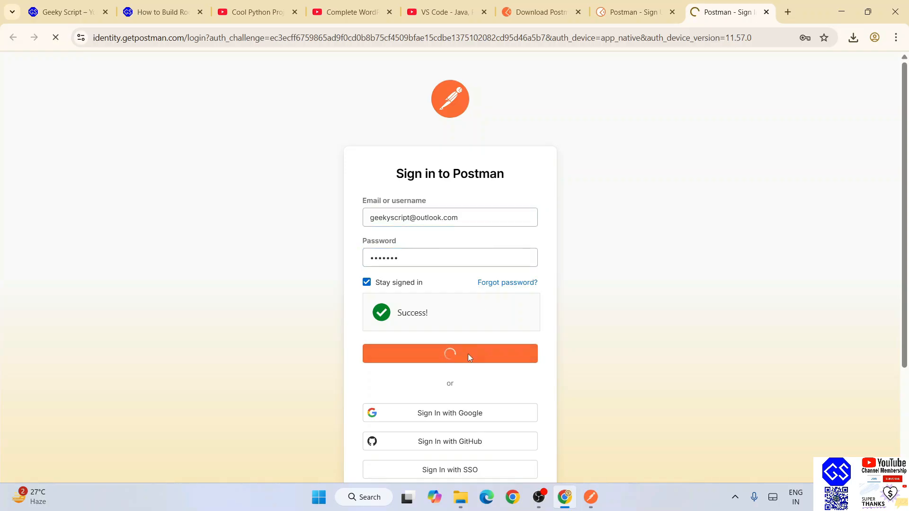
left_click(449, 353)
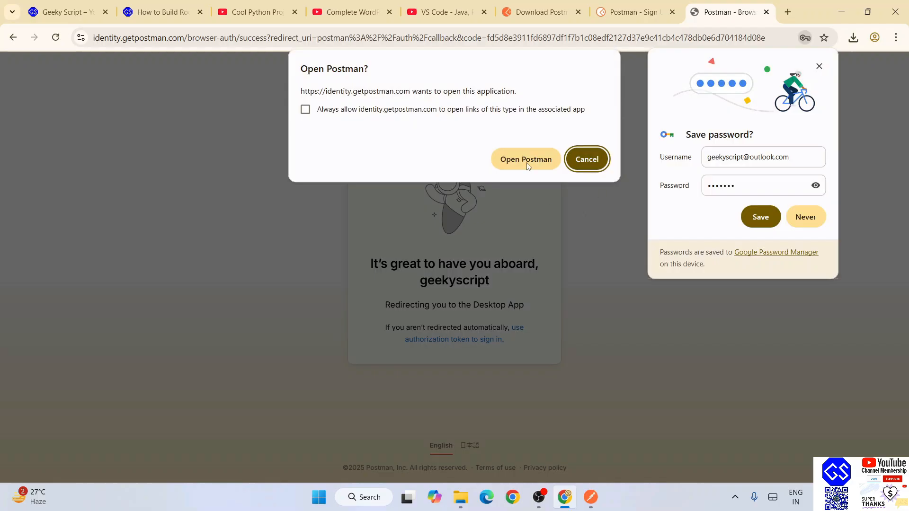
left_click(526, 159)
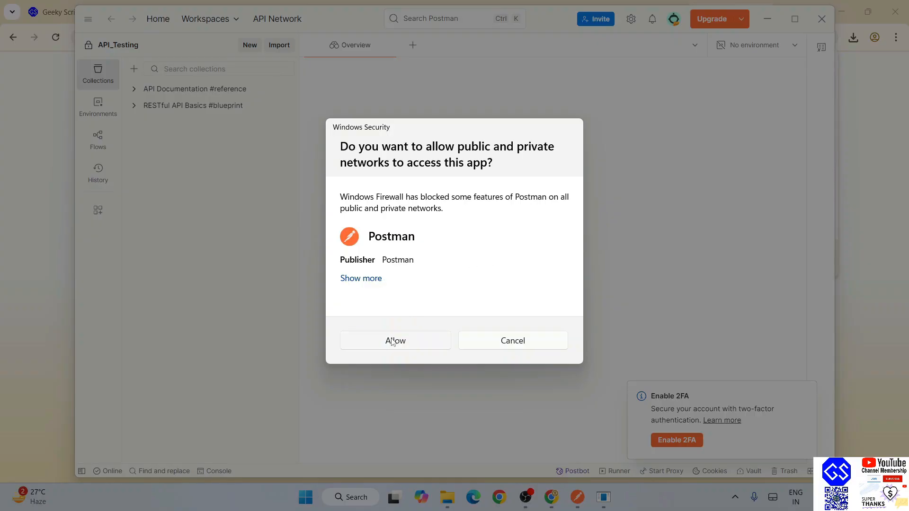
Allow Postman network access, check the signed-in account, and go to Home
left_click(394, 340)
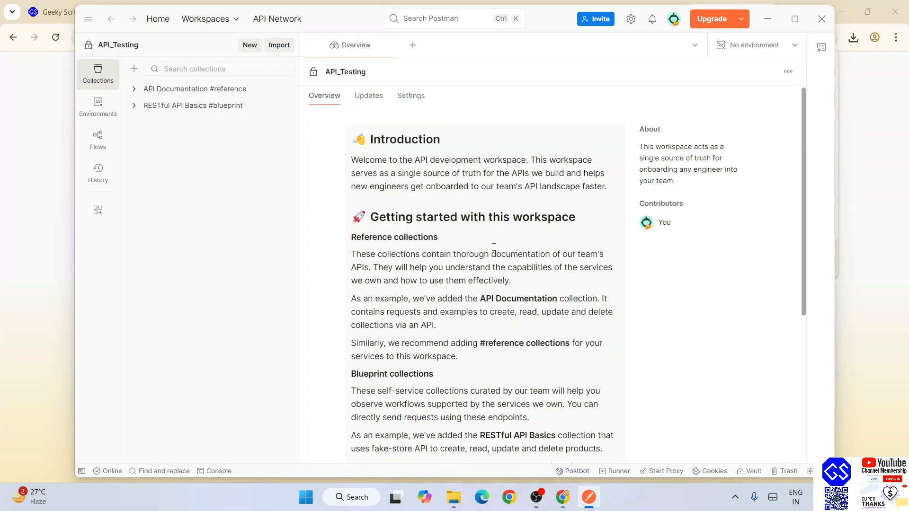
mouse_move(657, 97)
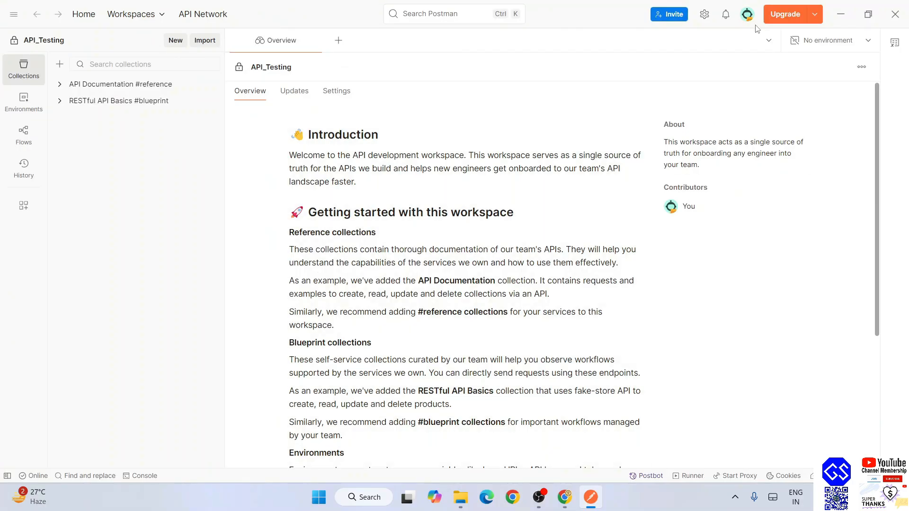
left_click(748, 15)
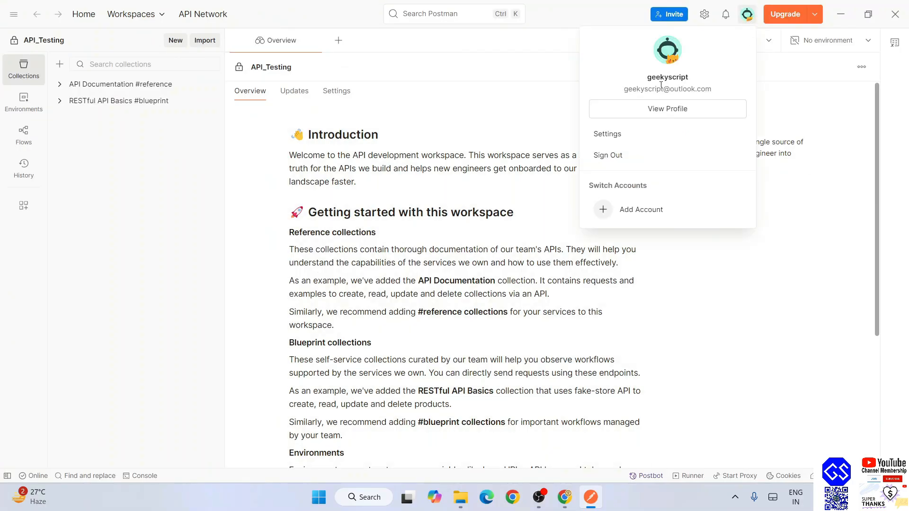
left_click(442, 272)
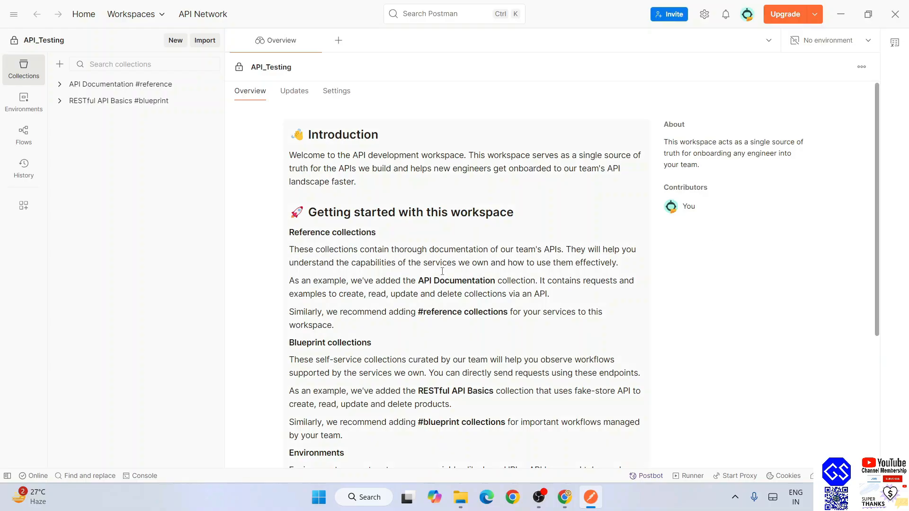
left_click(84, 15)
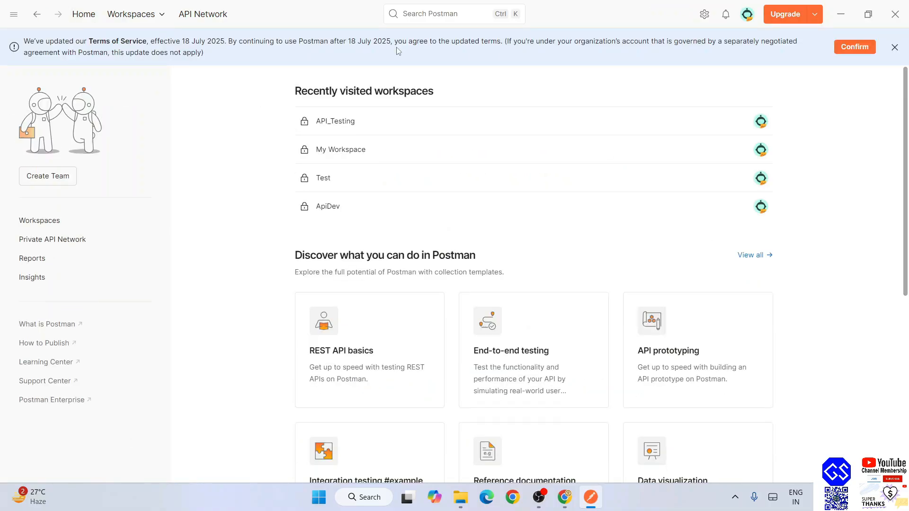
mouse_move(346, 179)
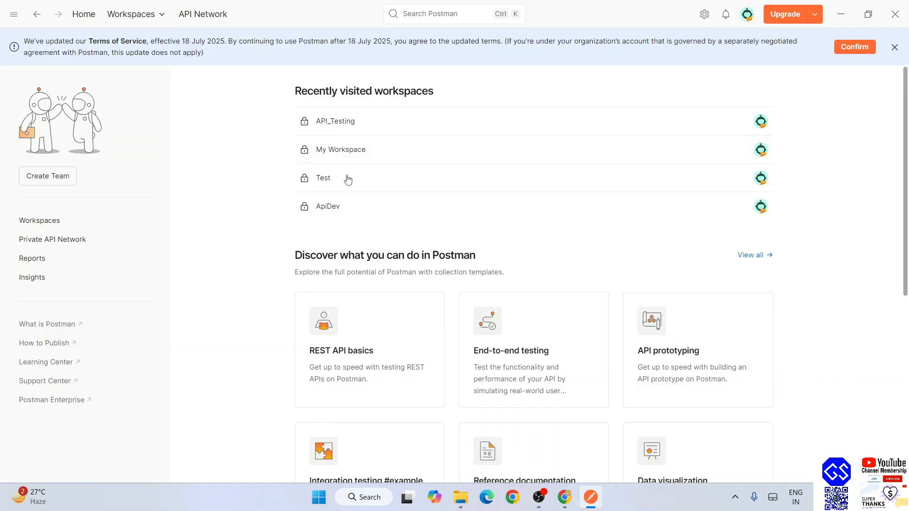
mouse_move(438, 161)
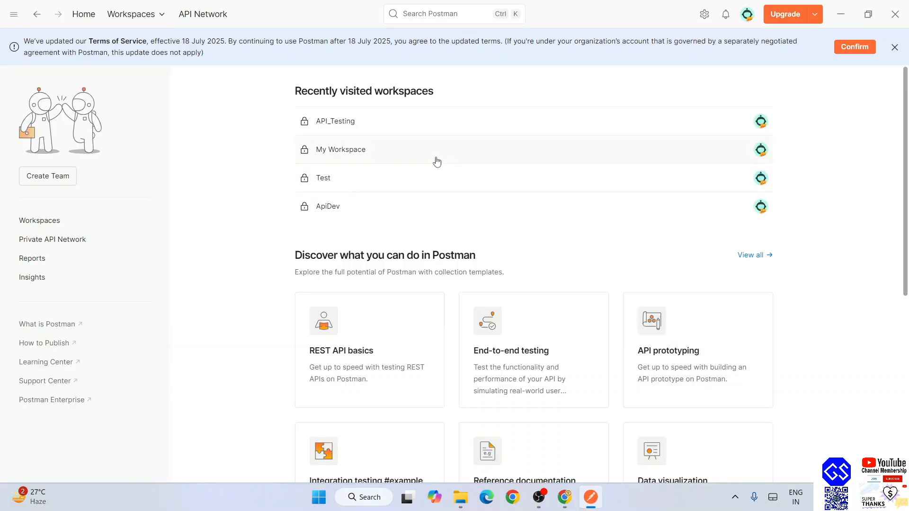
mouse_move(493, 196)
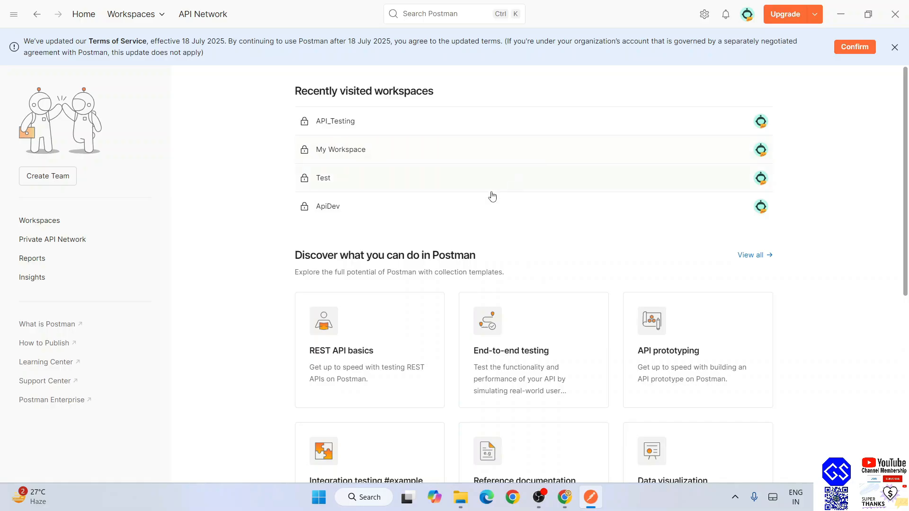
mouse_move(489, 229)
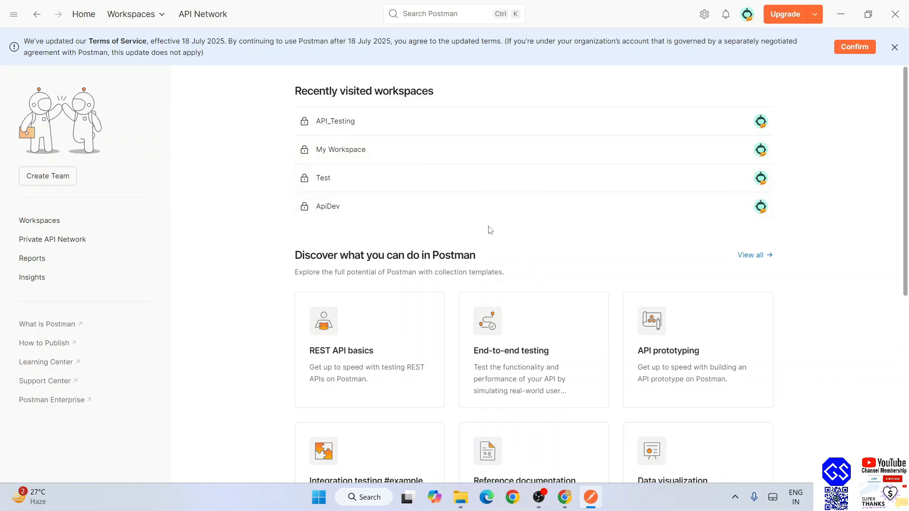
mouse_move(343, 266)
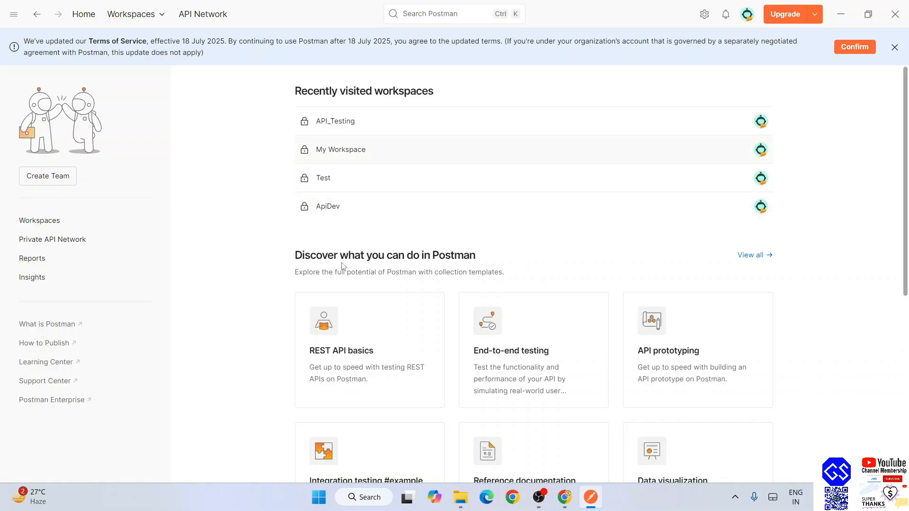
mouse_move(492, 239)
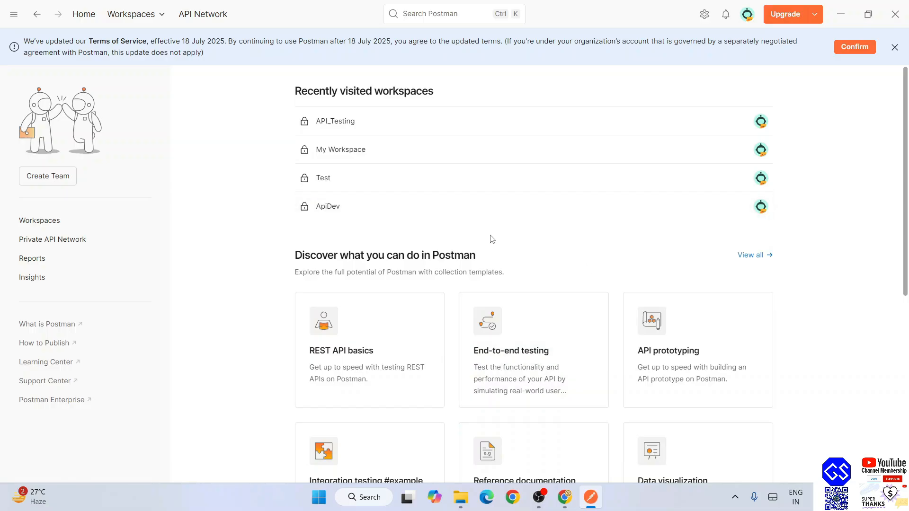
mouse_move(742, 250)
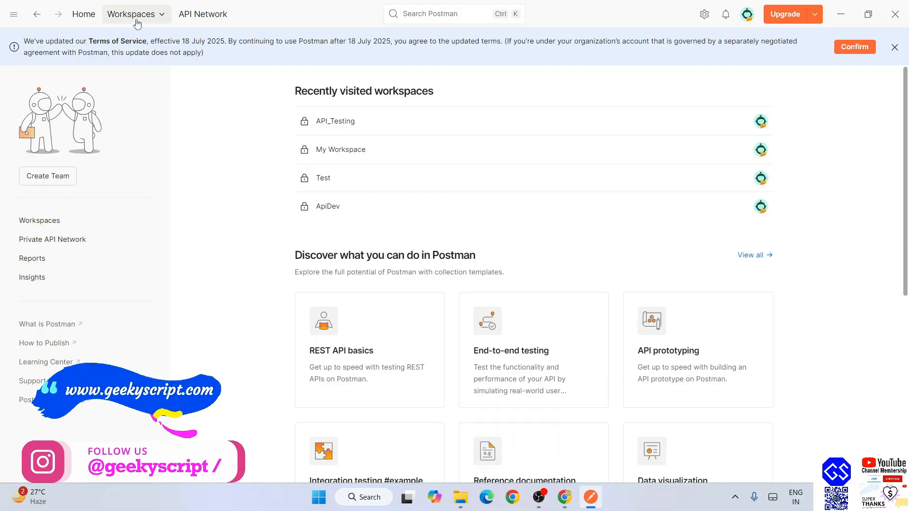
Show the Workspaces dropdown listing recent workspaces
left_click(135, 13)
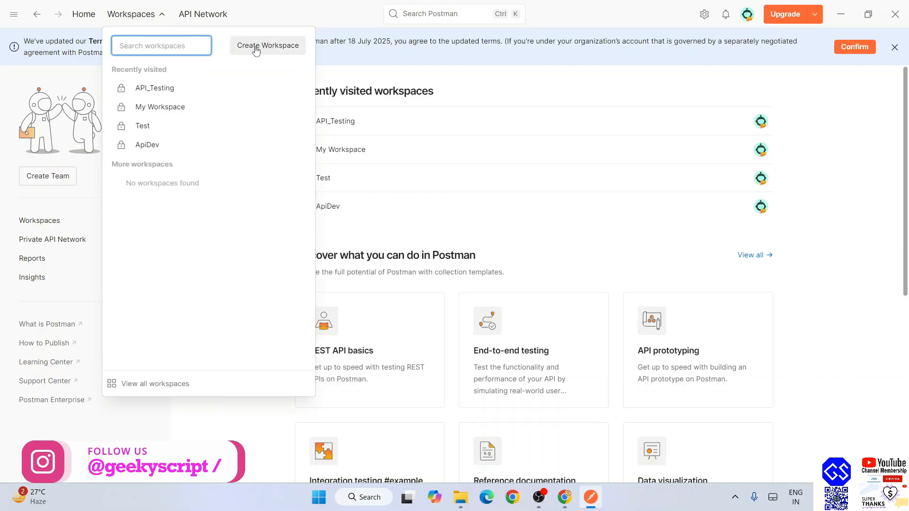
Create a blank workspace named MyDemoAPI limited to only you and invited people
left_click(267, 46)
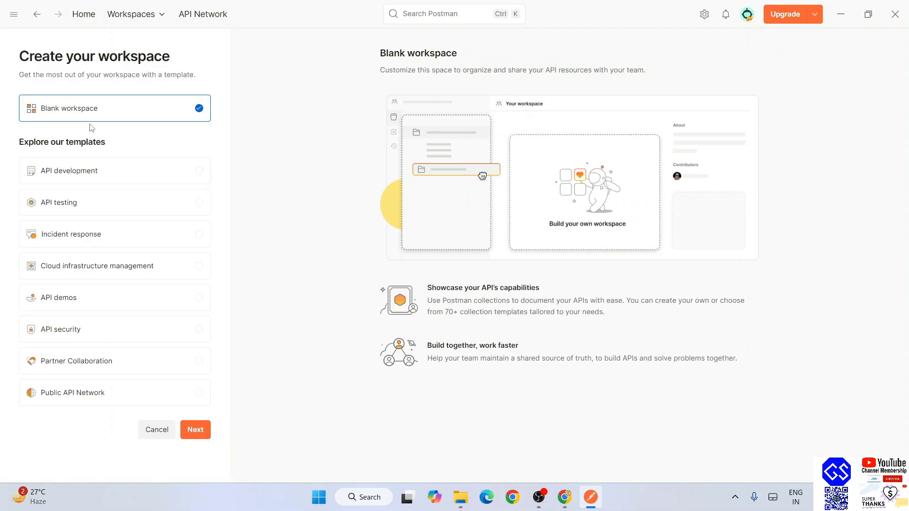
mouse_move(132, 117)
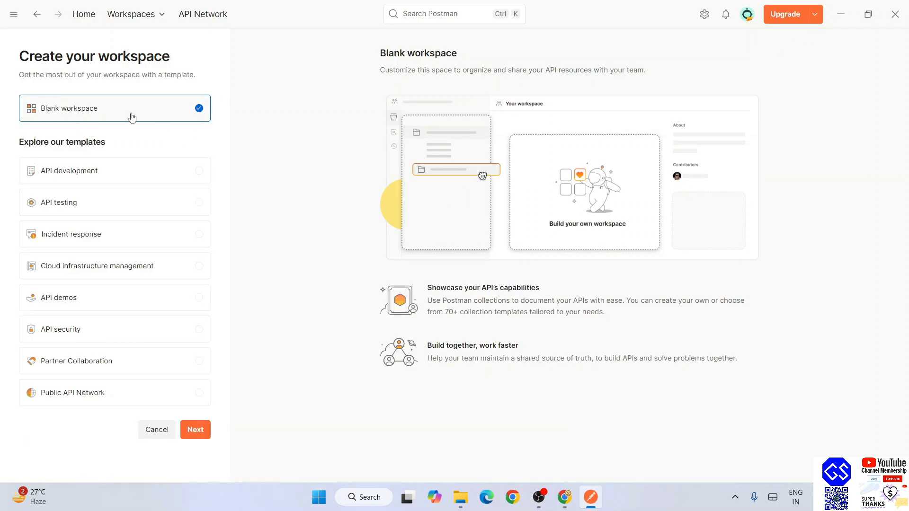
left_click(195, 430)
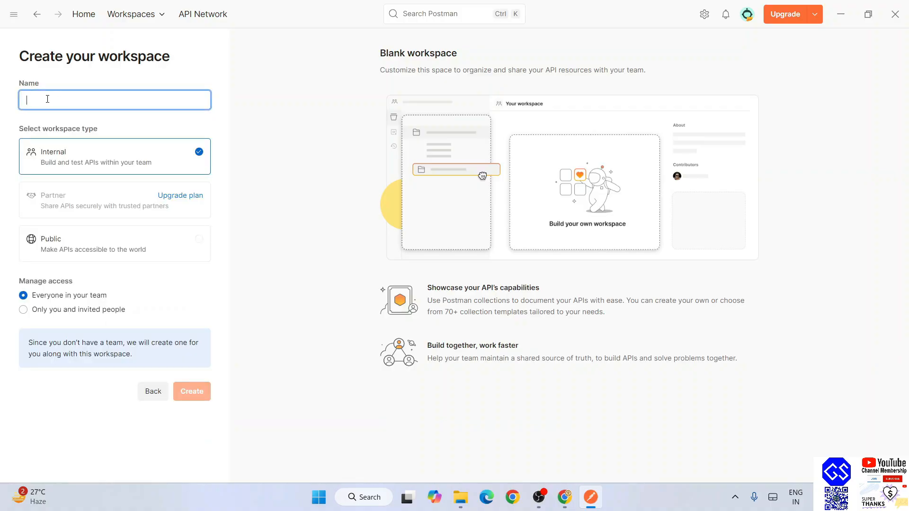
type("My")
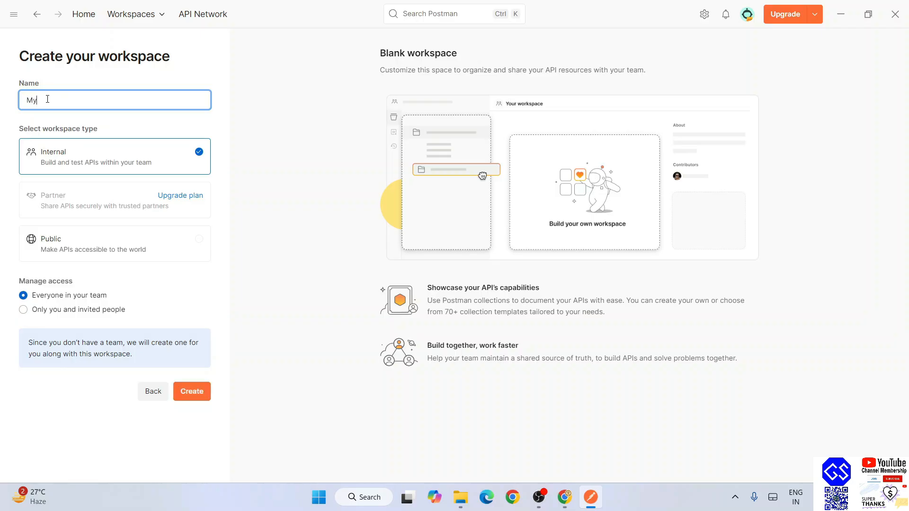
type("Demo")
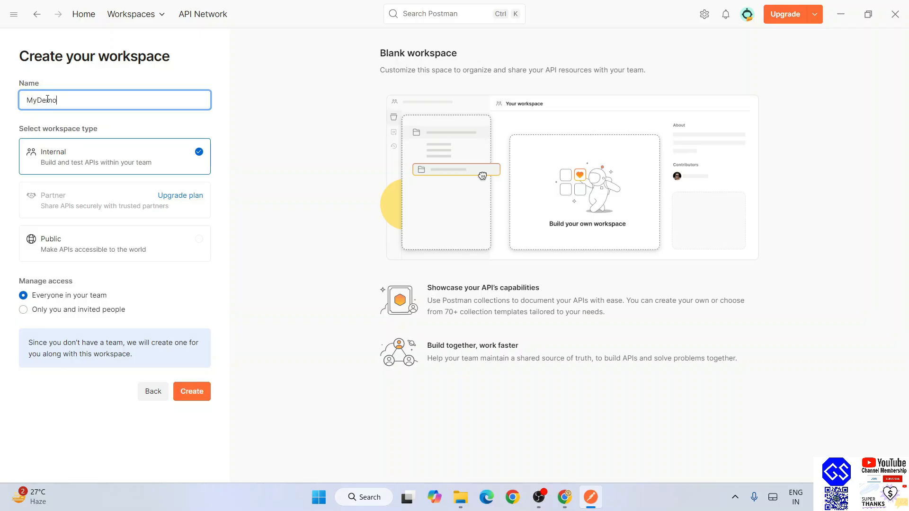
type("API")
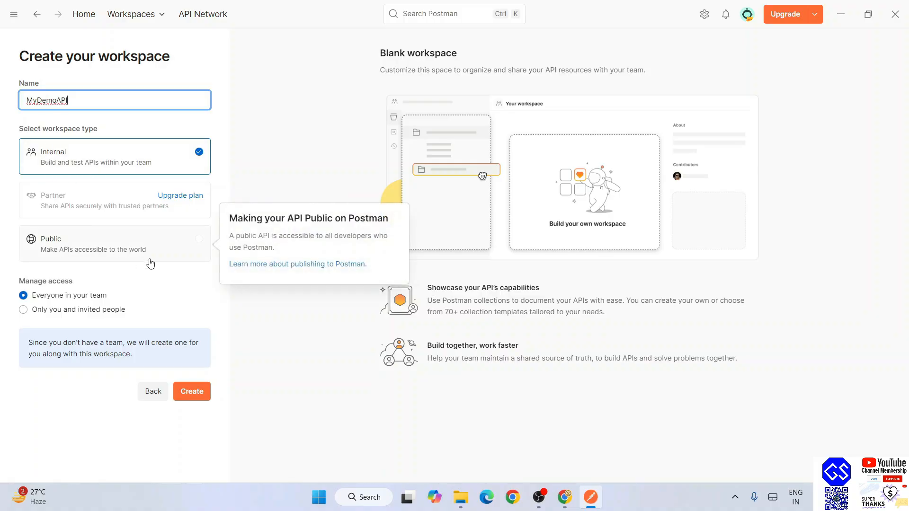
mouse_move(175, 250)
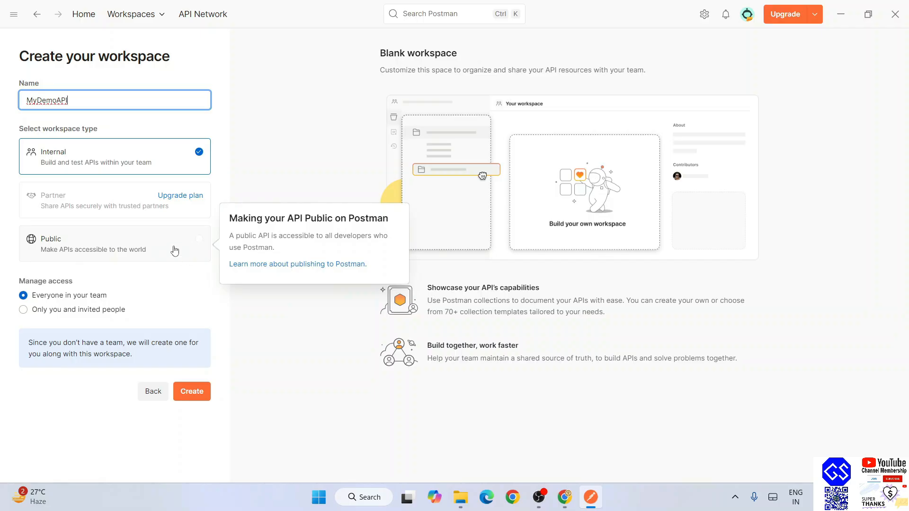
mouse_move(98, 314)
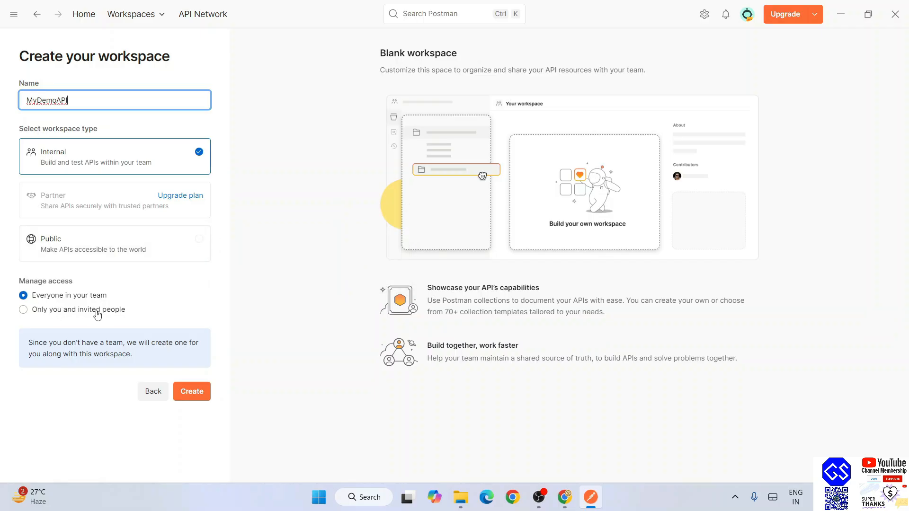
mouse_move(90, 297)
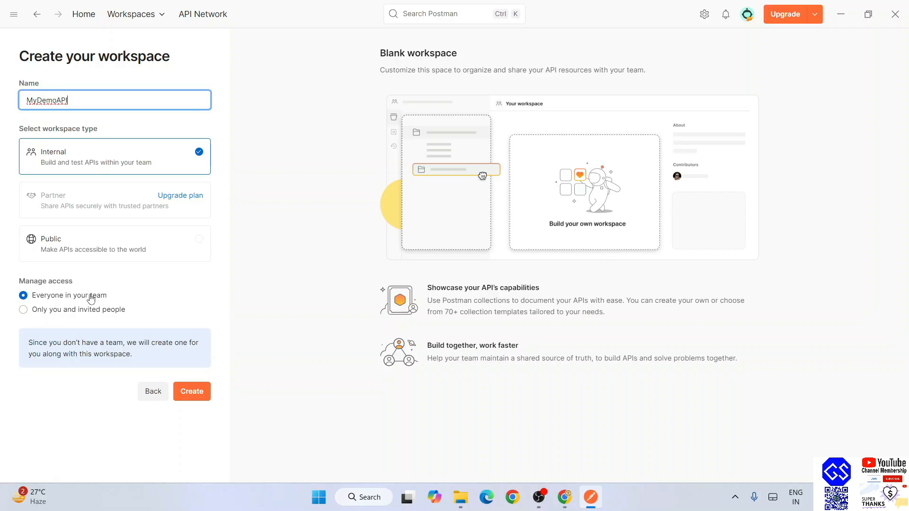
mouse_move(121, 306)
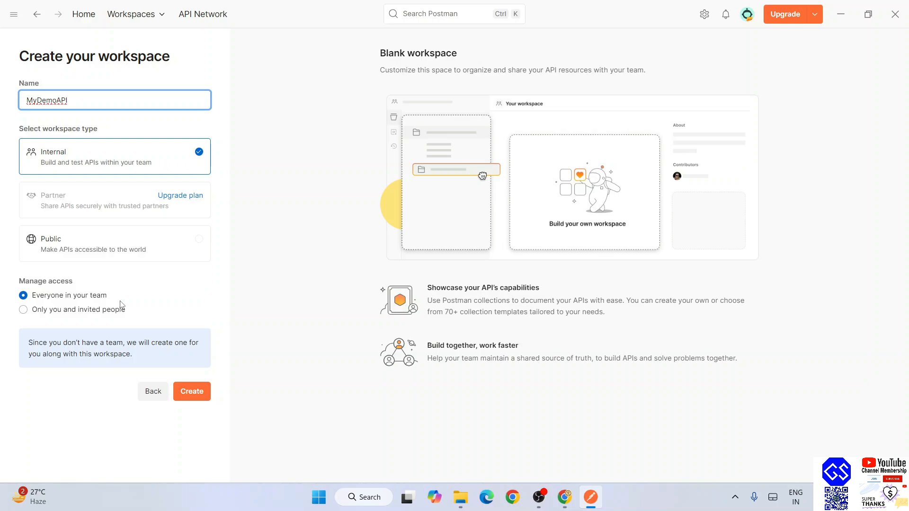
mouse_move(45, 314)
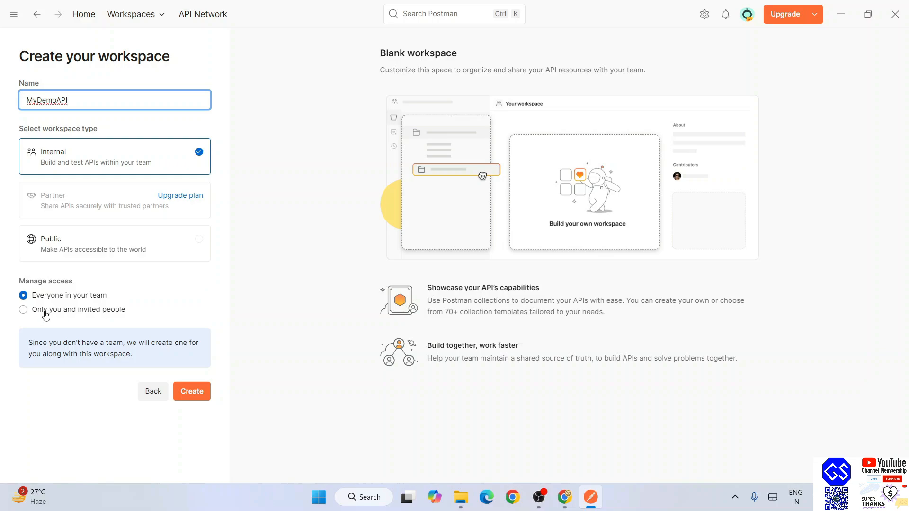
left_click(22, 308)
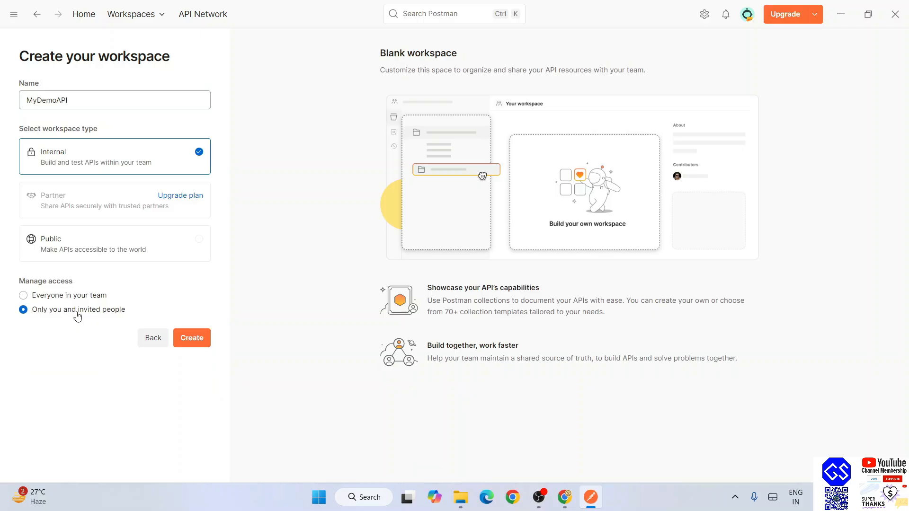
mouse_move(78, 319)
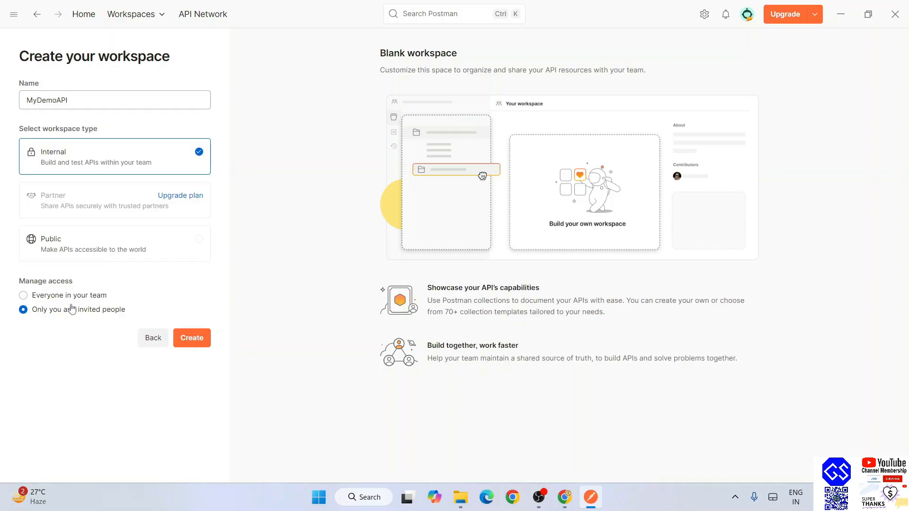
mouse_move(50, 303)
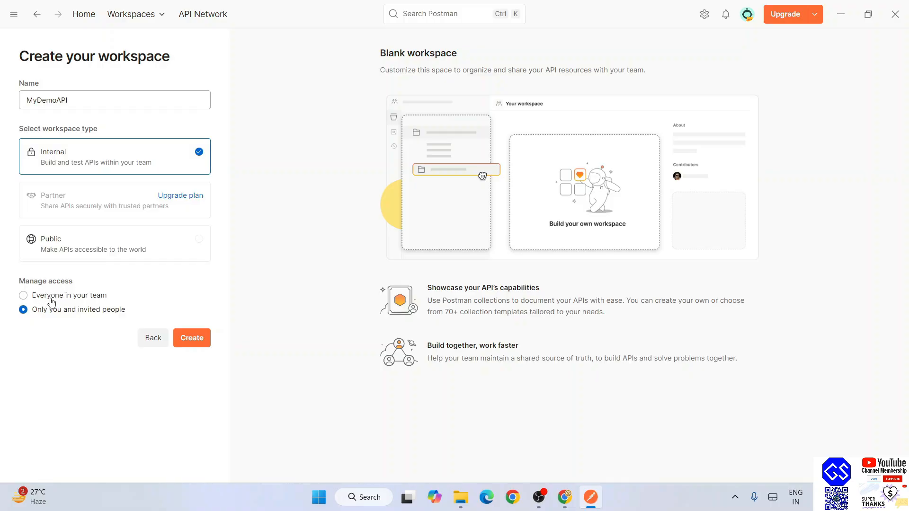
mouse_move(82, 352)
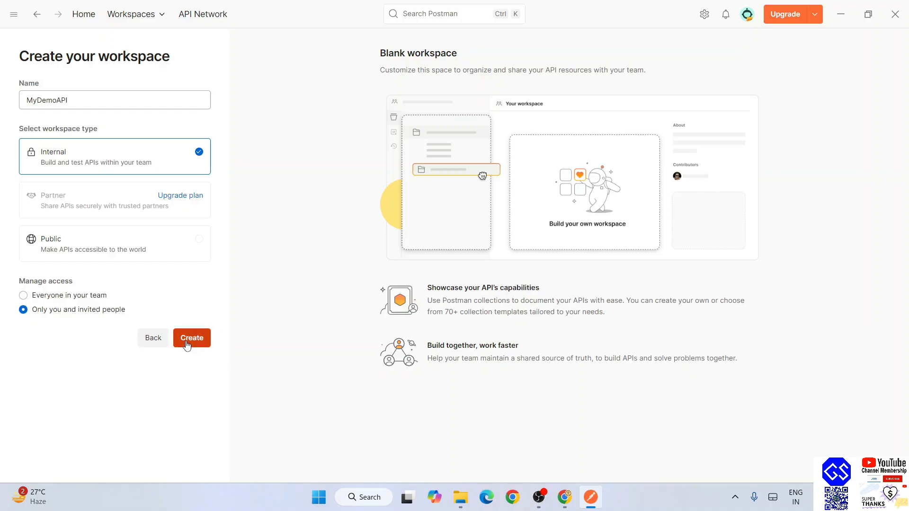
Create the MyDemoAPI workspace and switch over to the Chrome window
left_click(191, 338)
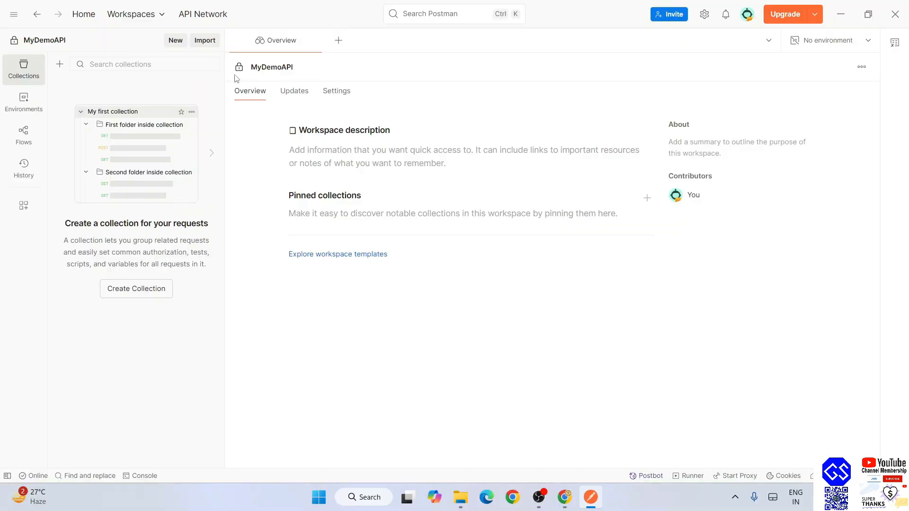
mouse_move(310, 292)
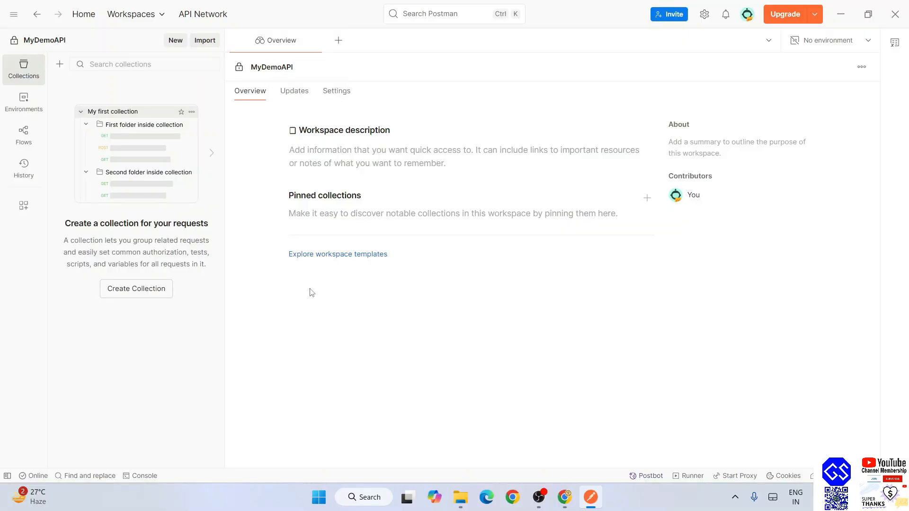
mouse_move(338, 40)
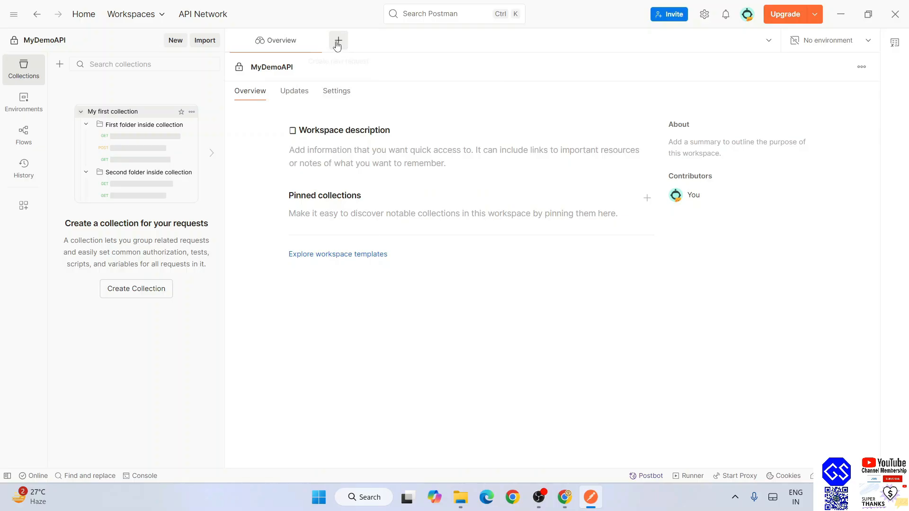
left_click(339, 40)
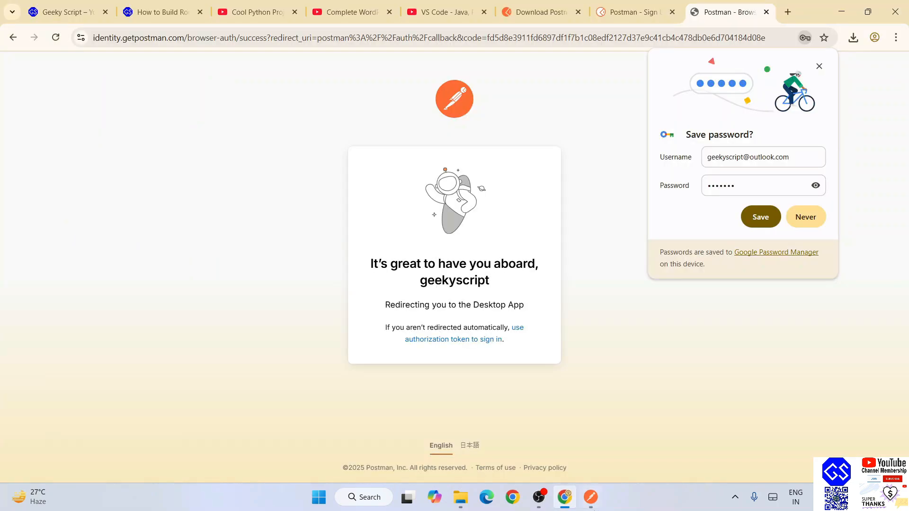
Search Google for 'fake store api' in a new tab and open the Fake Store API result
left_click(787, 12)
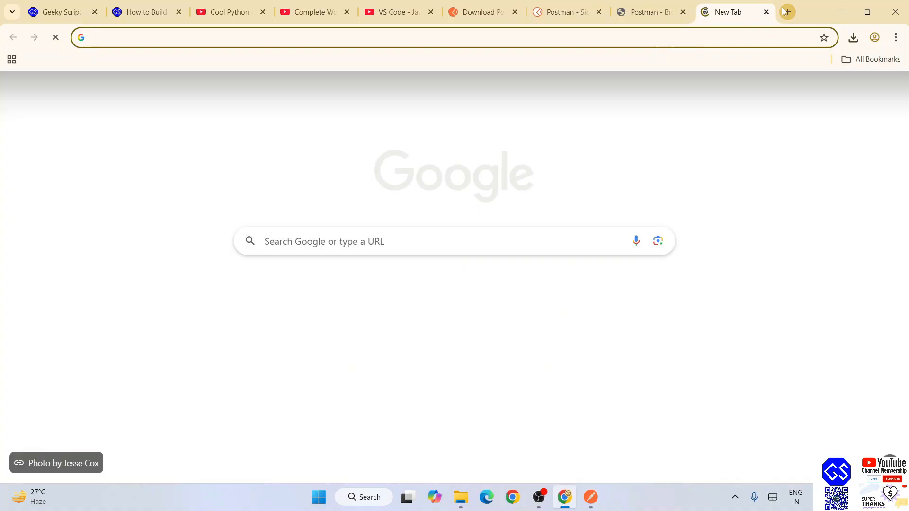
type("facebook")
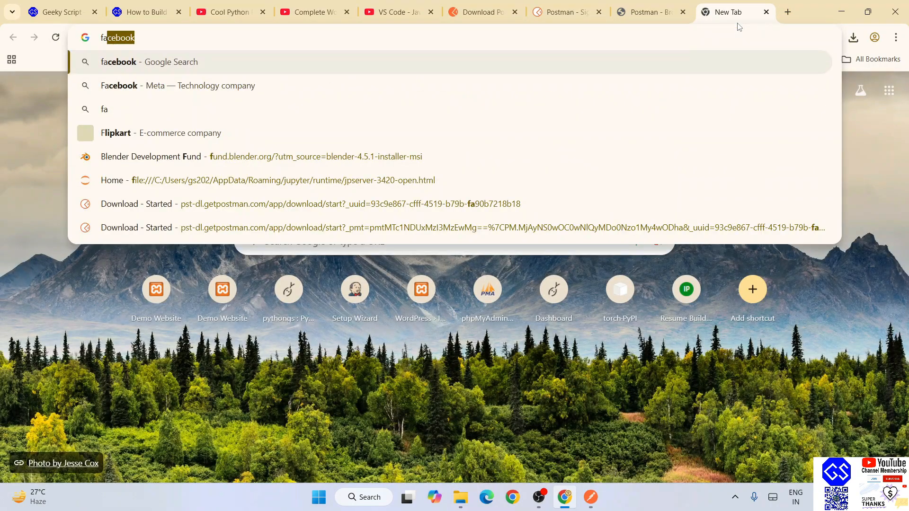
type("fake st")
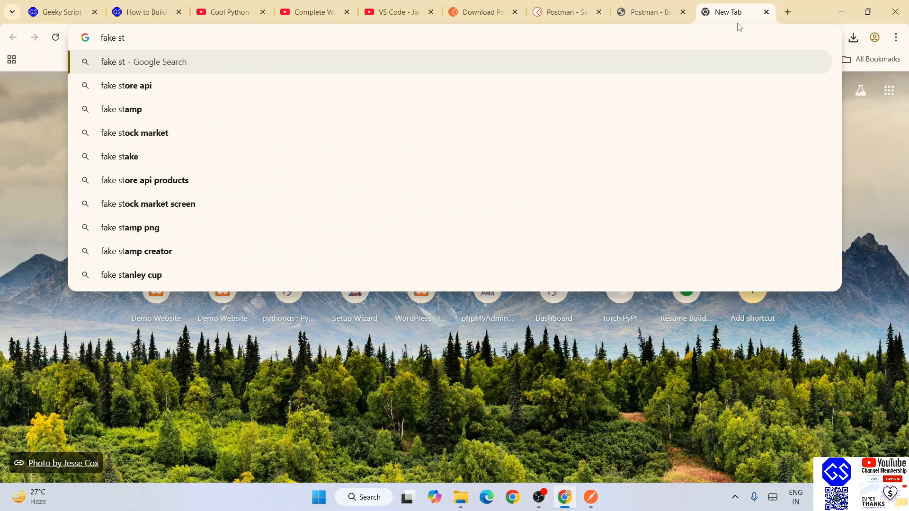
left_click(126, 86)
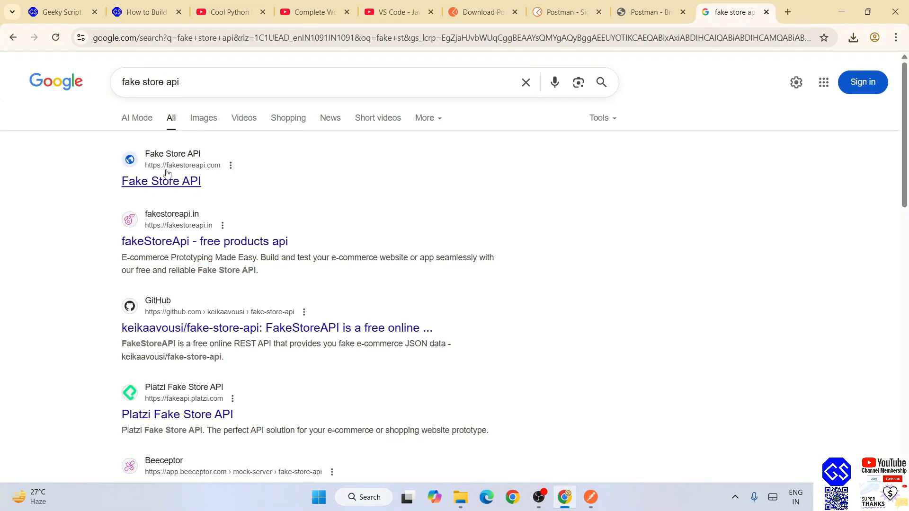
left_click(161, 180)
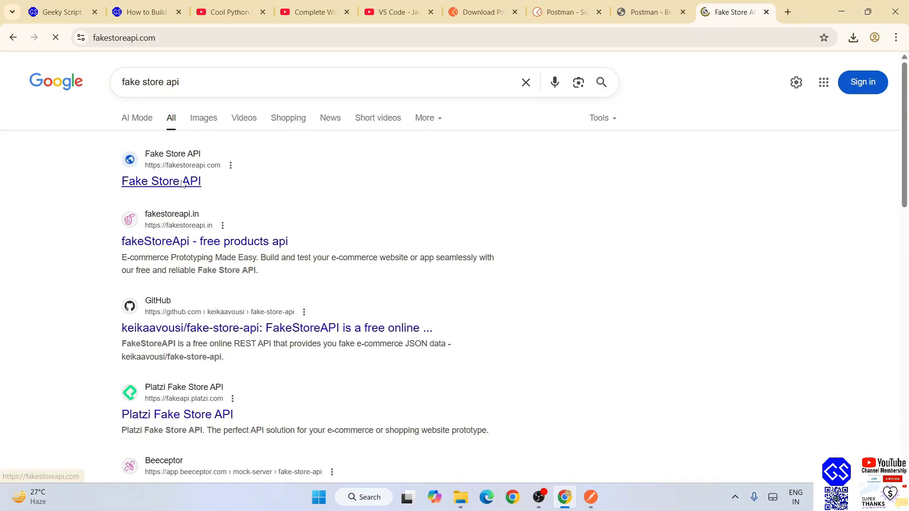
Browse to Resources on fakestoreapi.com and open the Products documentation
left_click(161, 181)
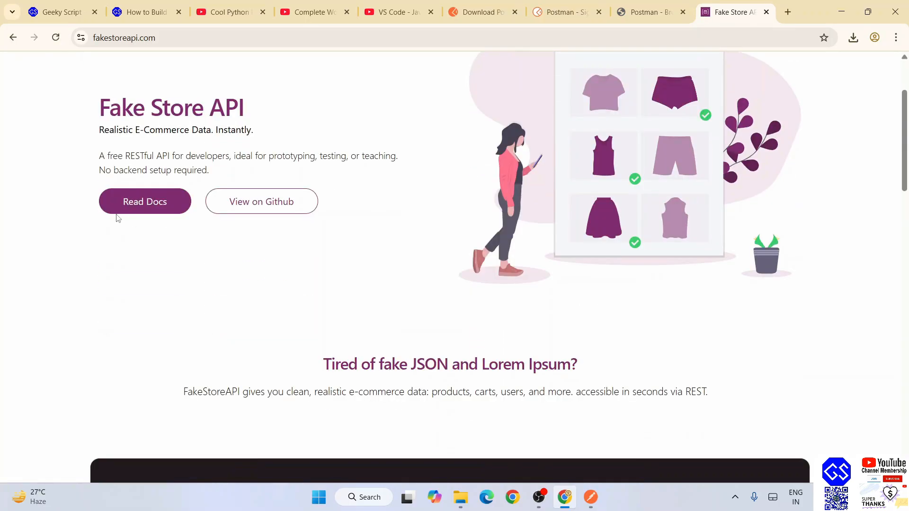
scroll("down", 3)
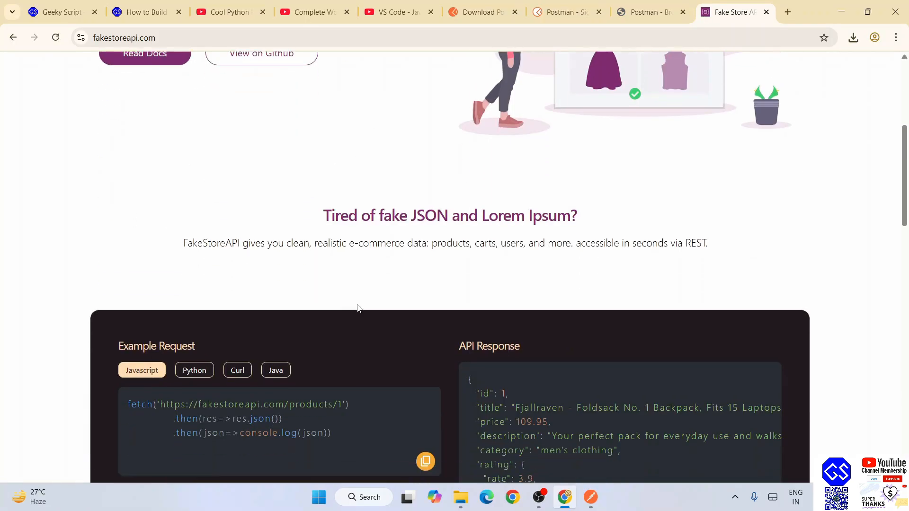
scroll("down", 3)
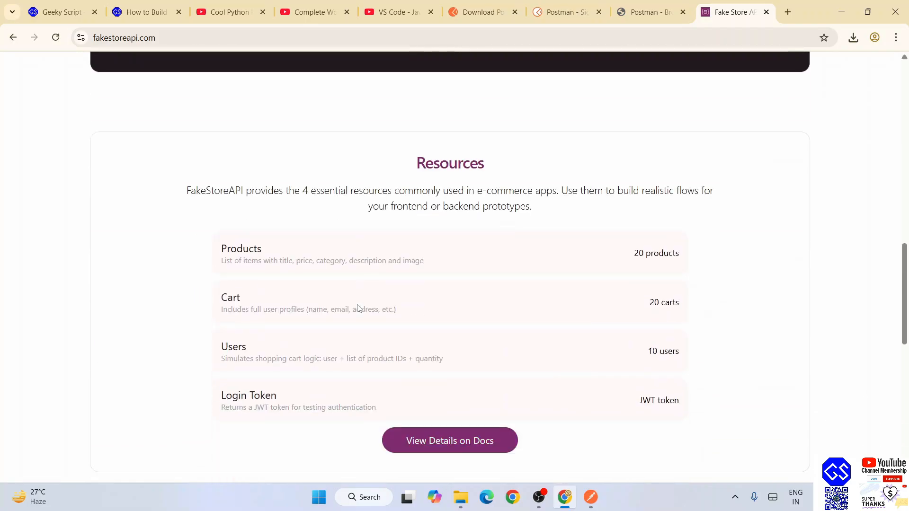
scroll("down", 3)
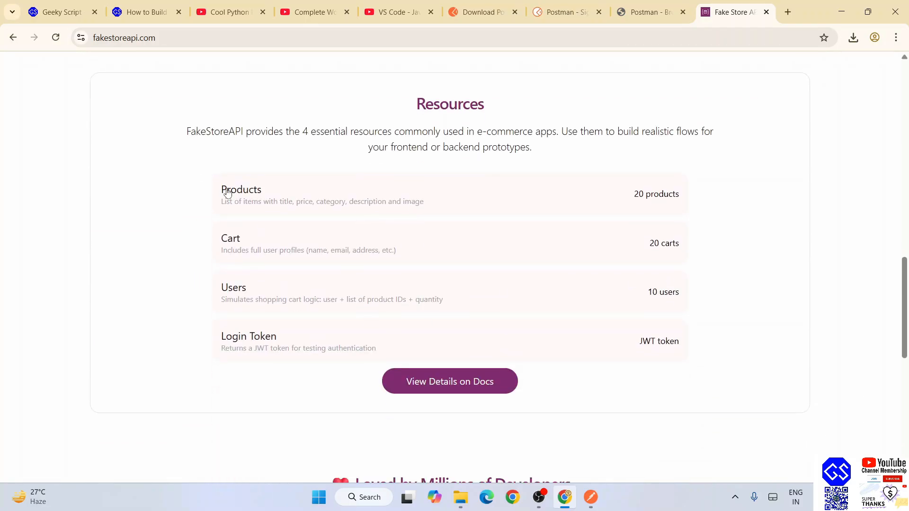
mouse_move(275, 296)
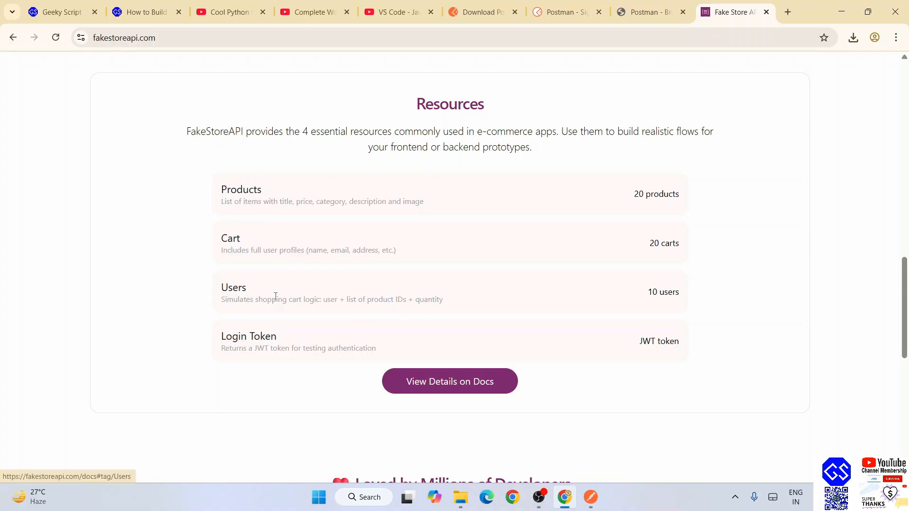
mouse_move(325, 345)
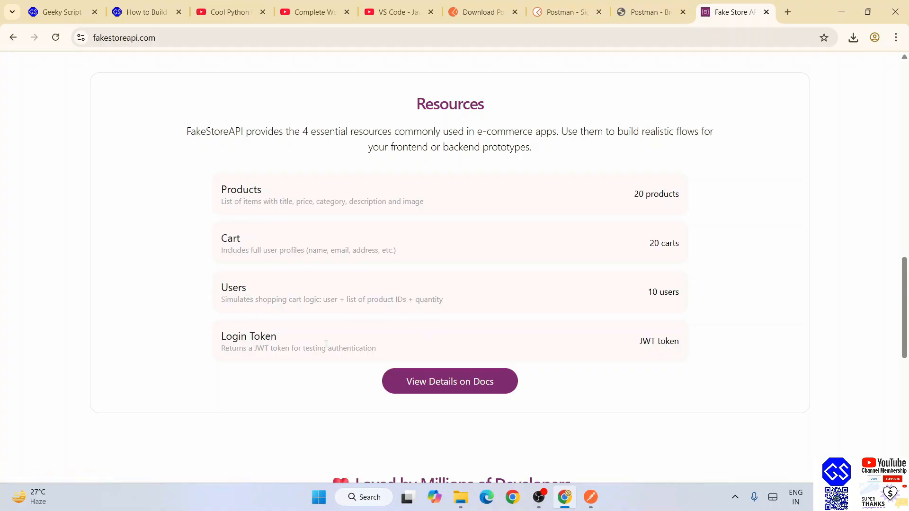
mouse_move(256, 248)
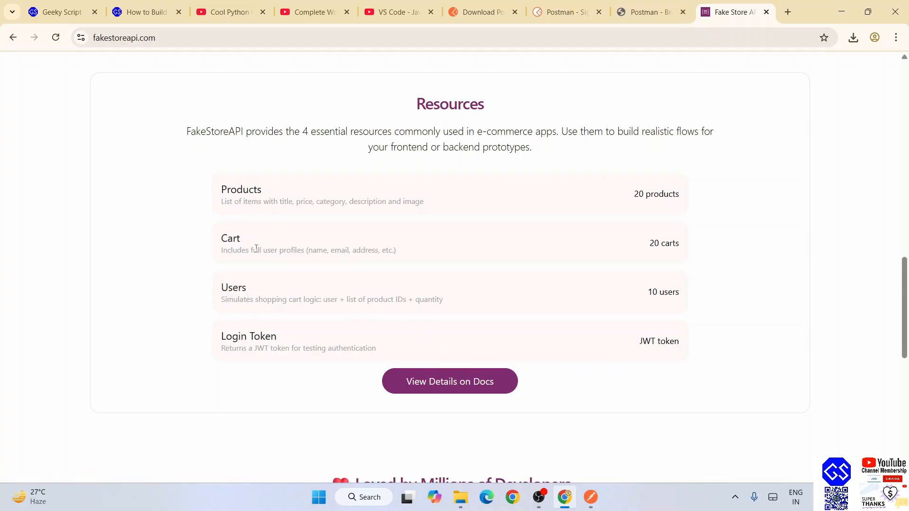
mouse_move(423, 192)
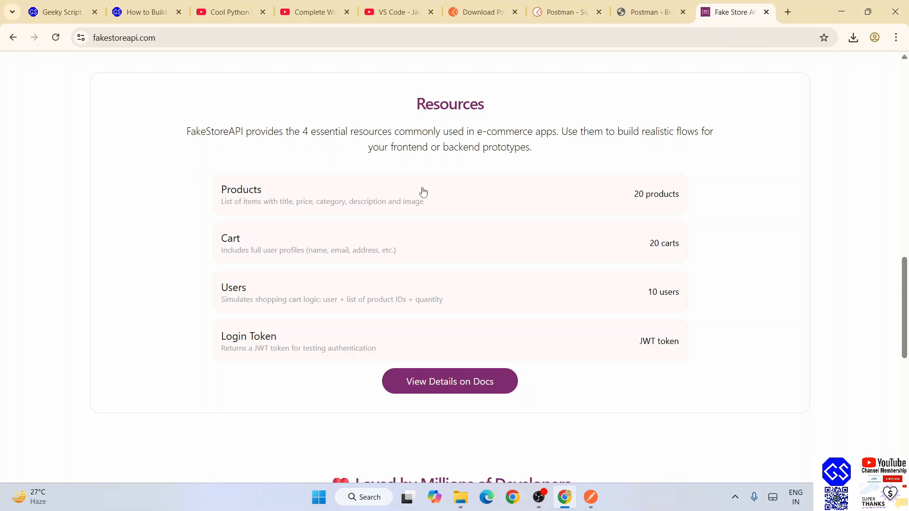
mouse_move(293, 201)
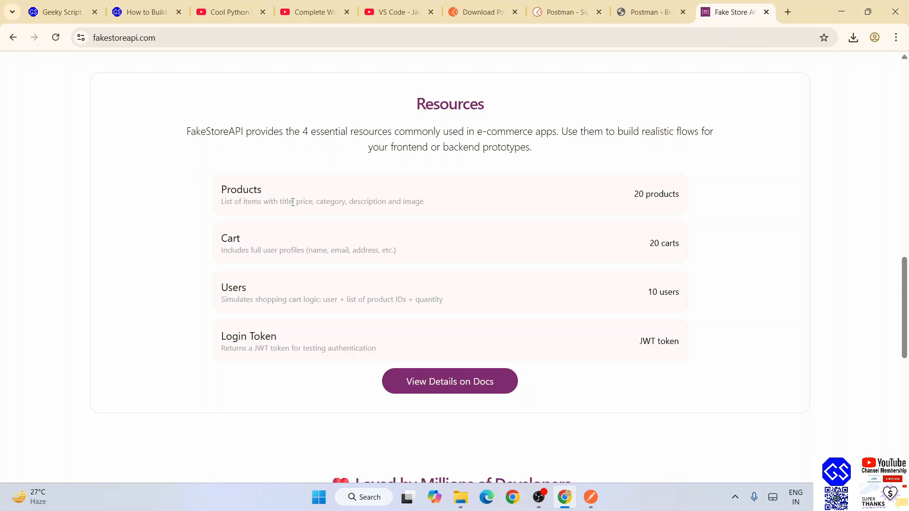
left_click(241, 190)
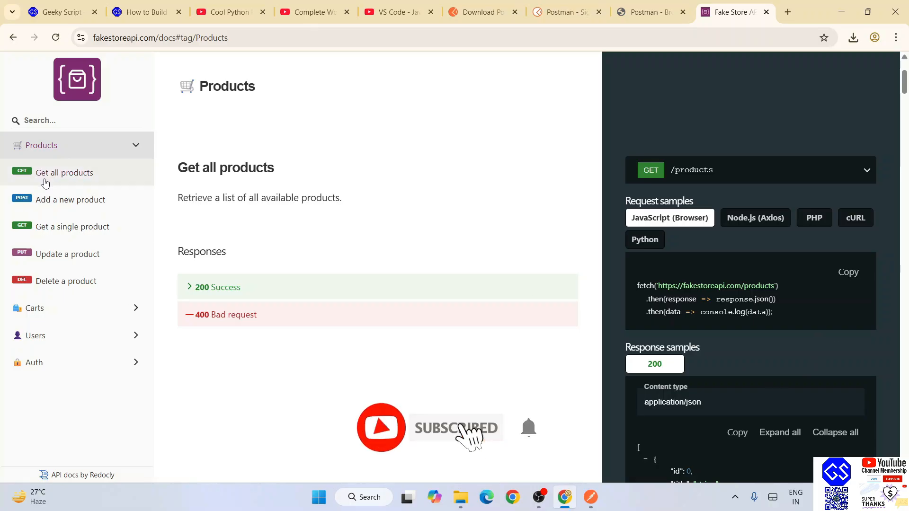
Show the Get all products endpoint details in the Fake Store API docs
left_click(64, 172)
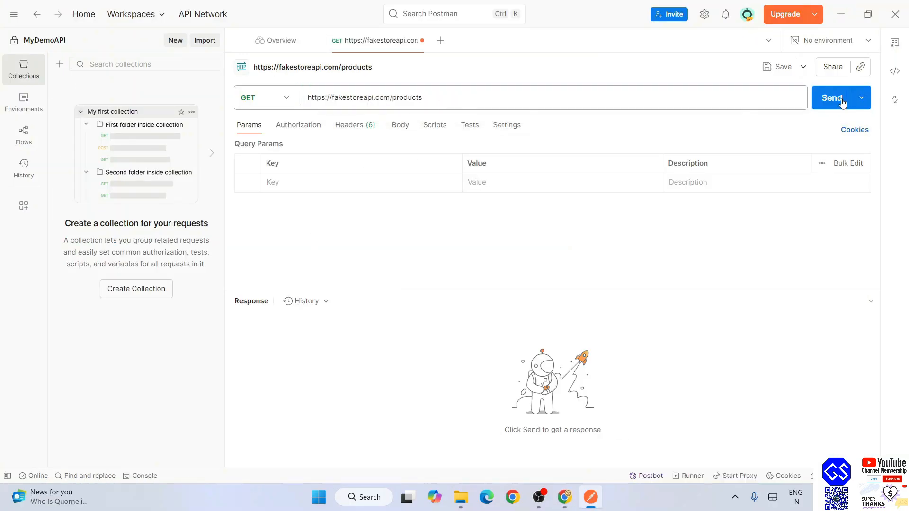
left_click(832, 98)
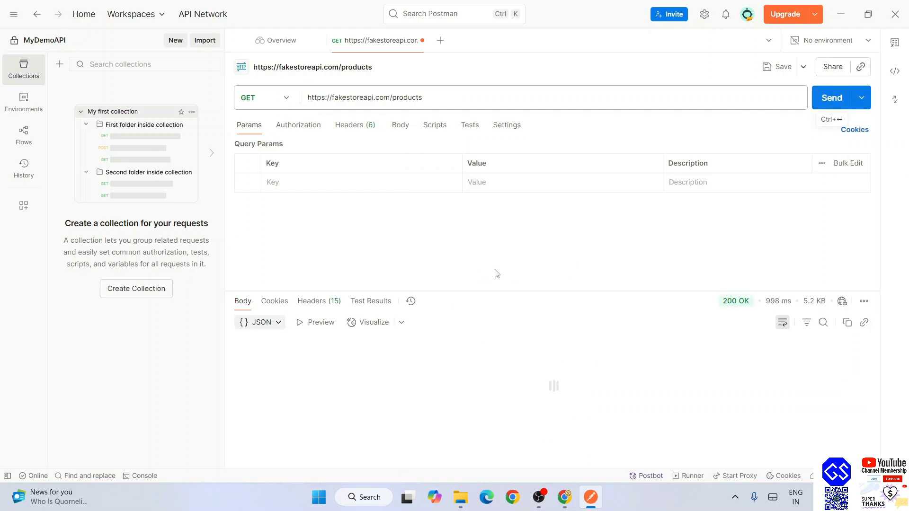
left_click(831, 98)
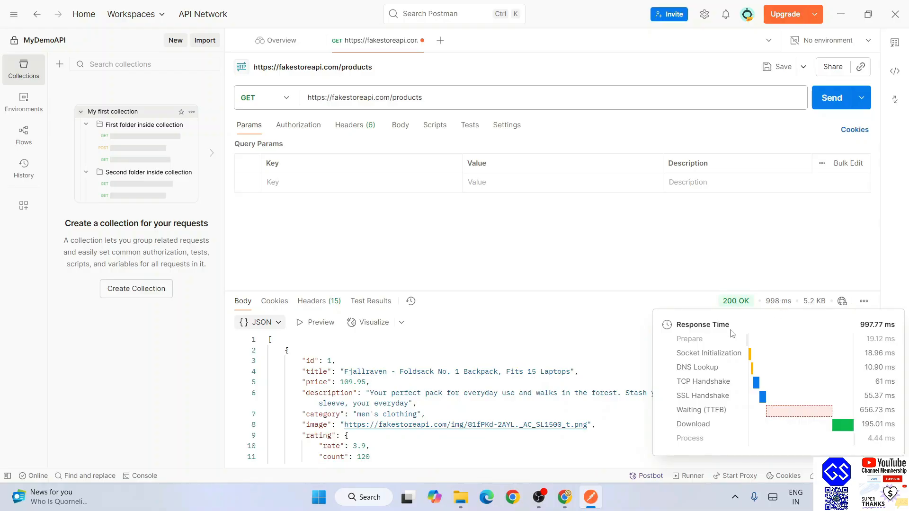
mouse_move(861, 335)
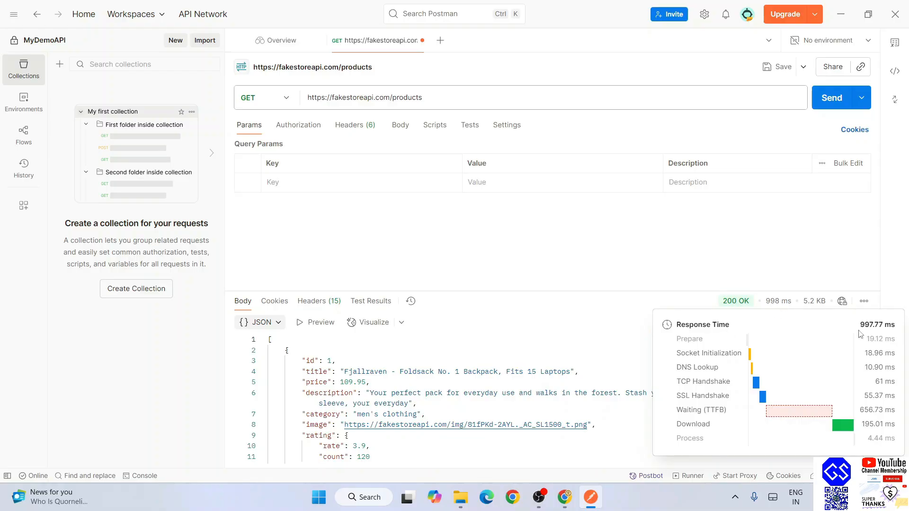
mouse_move(877, 334)
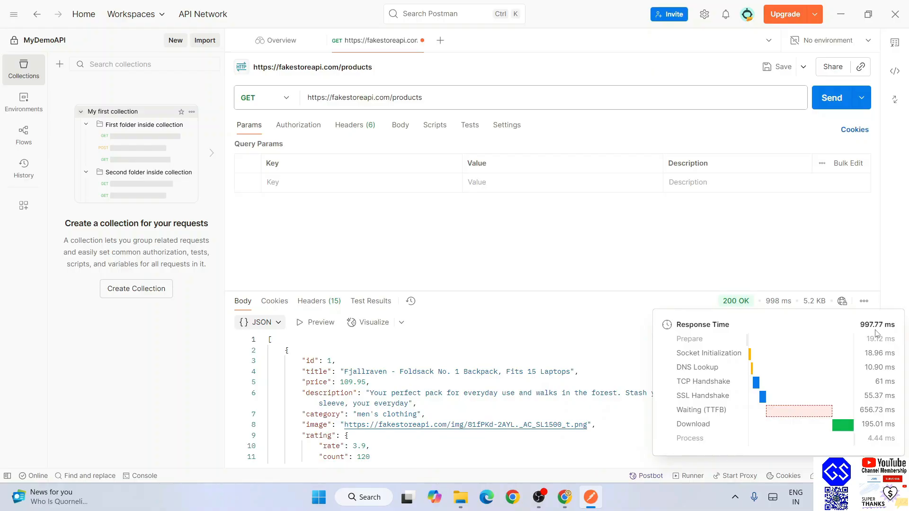
mouse_move(824, 374)
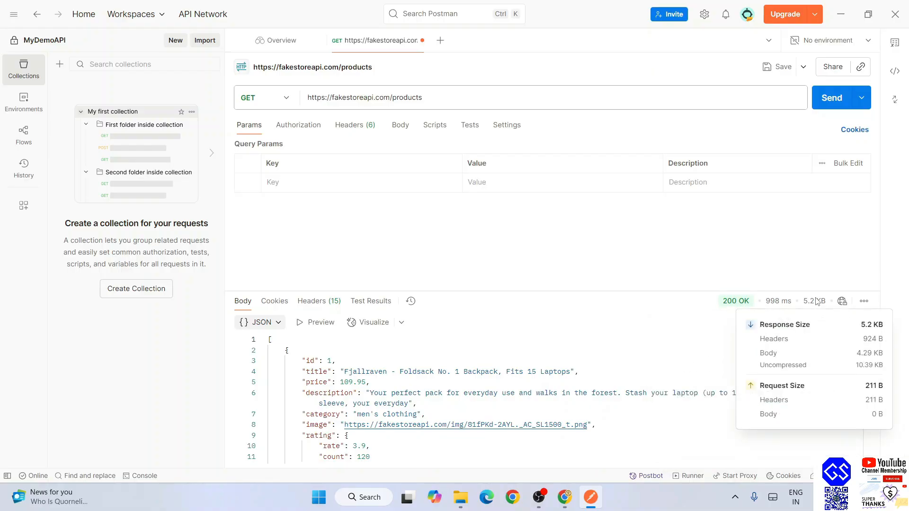
mouse_move(797, 321)
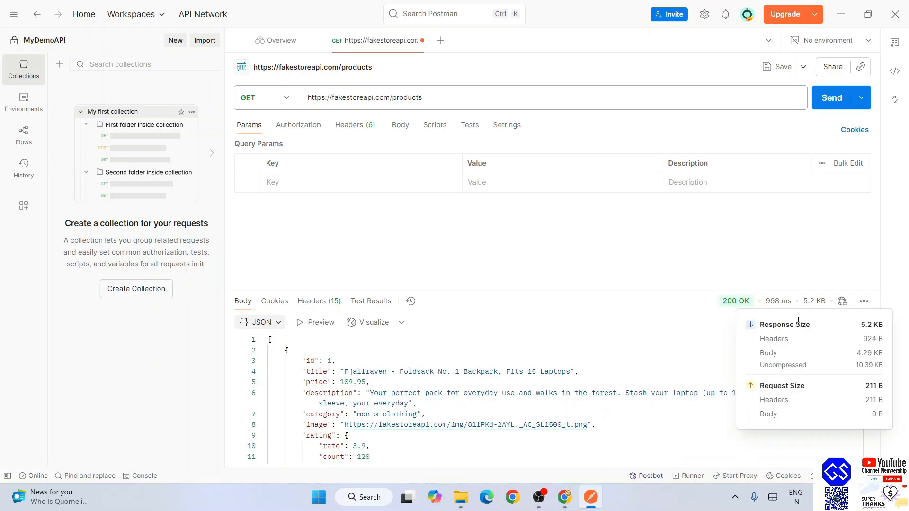
mouse_move(727, 273)
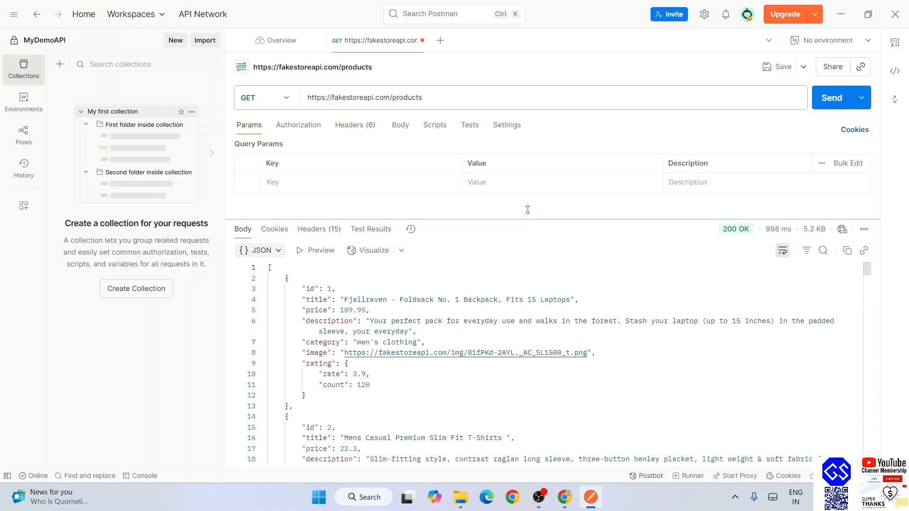
scroll("down", 3)
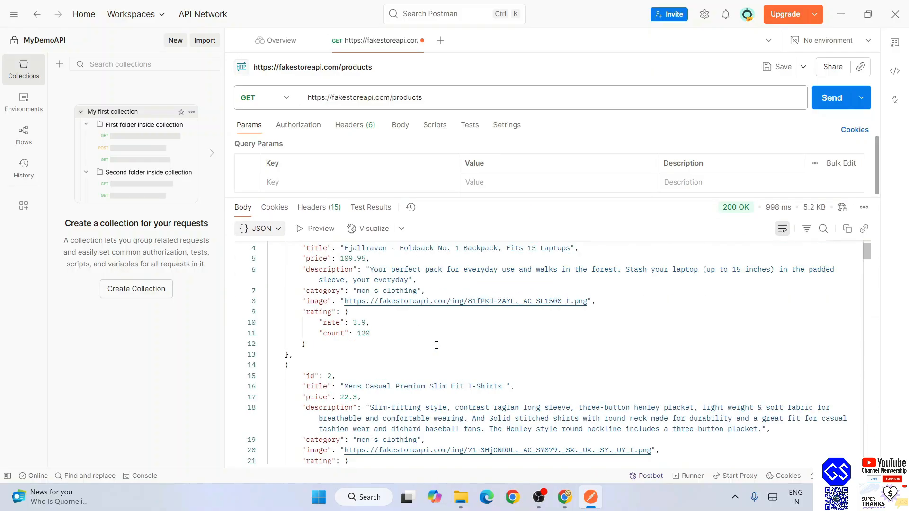
scroll("up", 3)
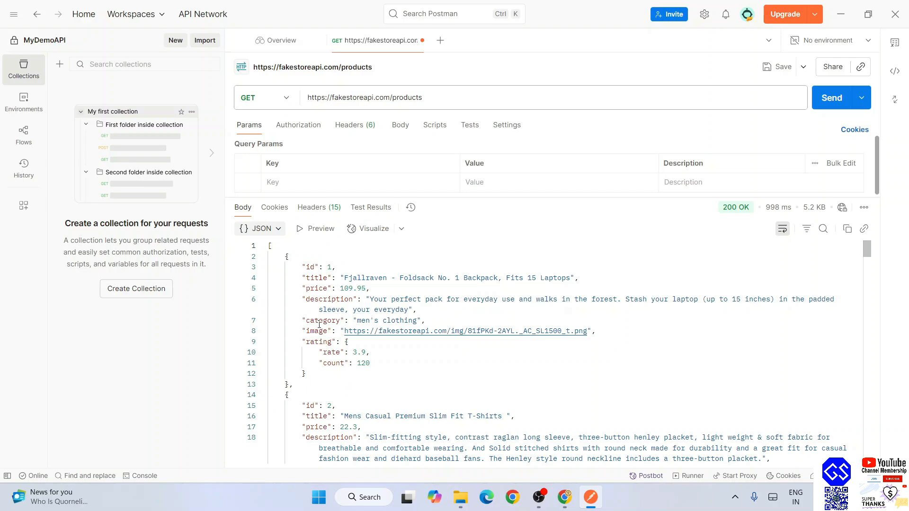
mouse_move(394, 389)
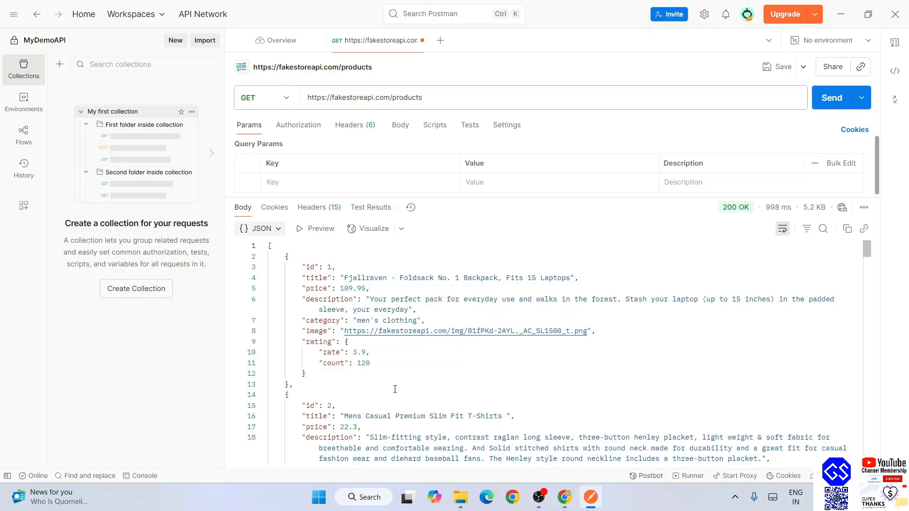
scroll("down", 3)
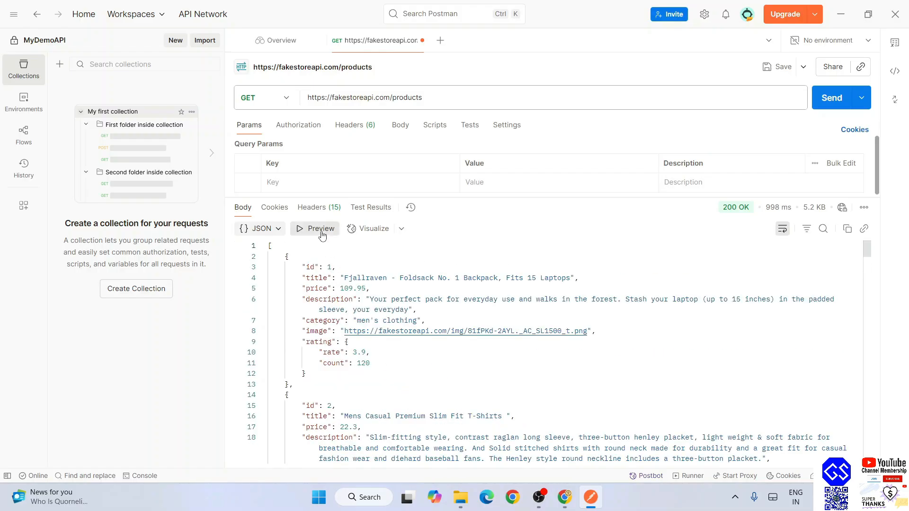
left_click(316, 228)
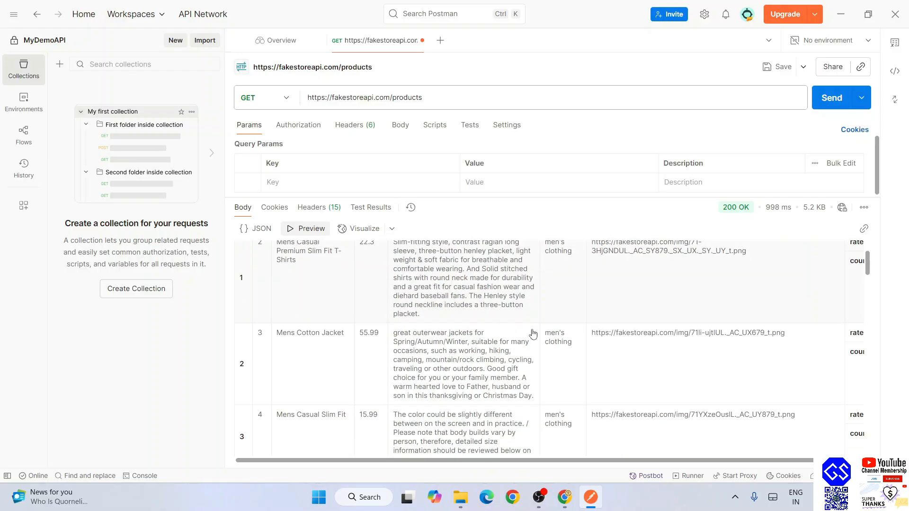
scroll("down", 3)
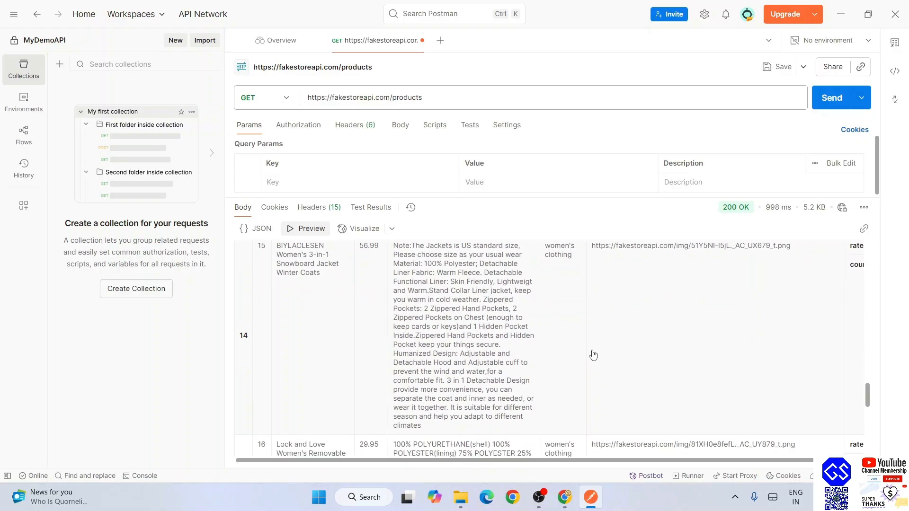
left_click(262, 229)
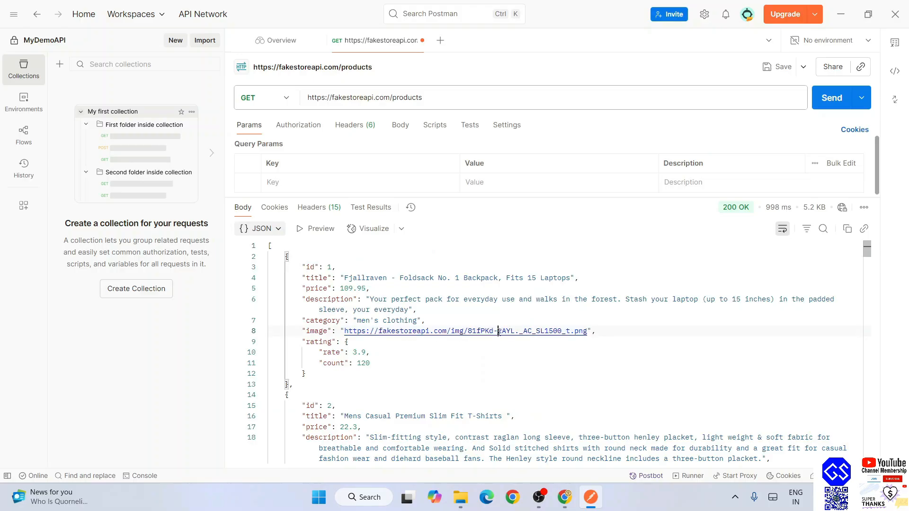
left_click(466, 331)
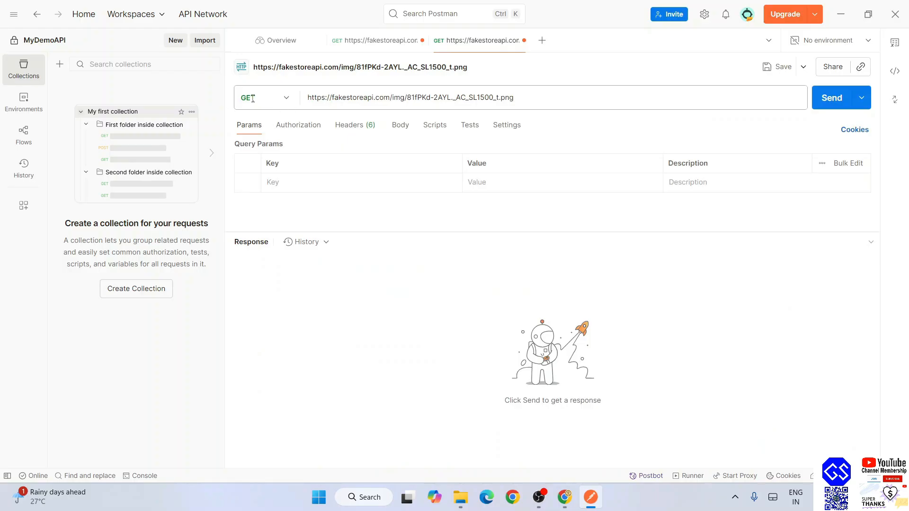
Fetch the first product's backpack PNG with 200 OK, then return to the products request
left_click(832, 97)
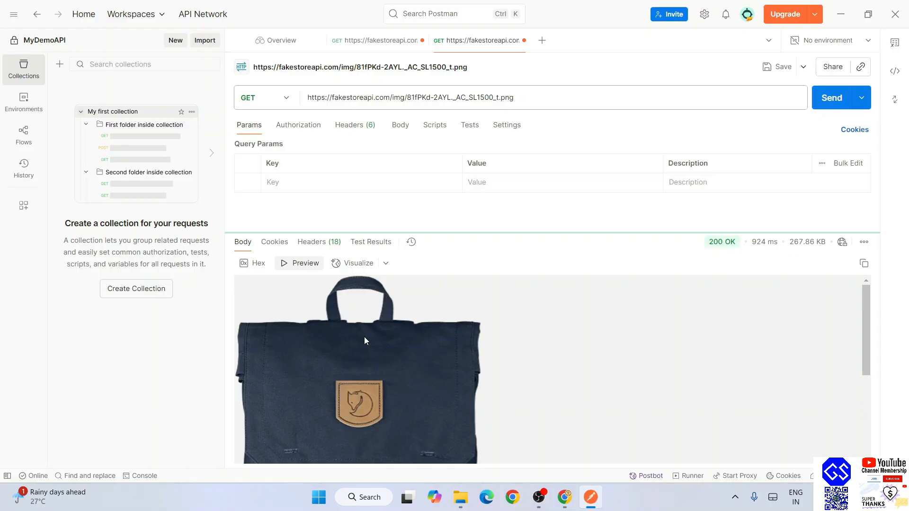
mouse_move(428, 400)
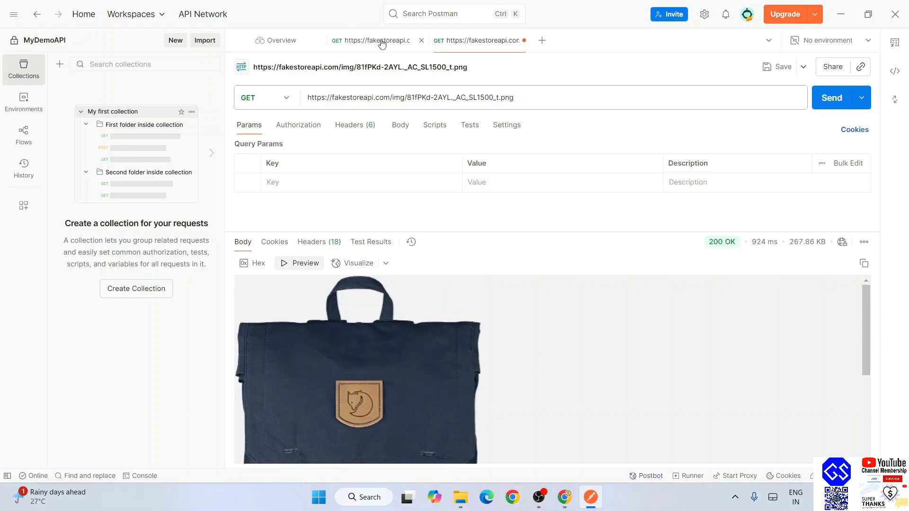
left_click(371, 41)
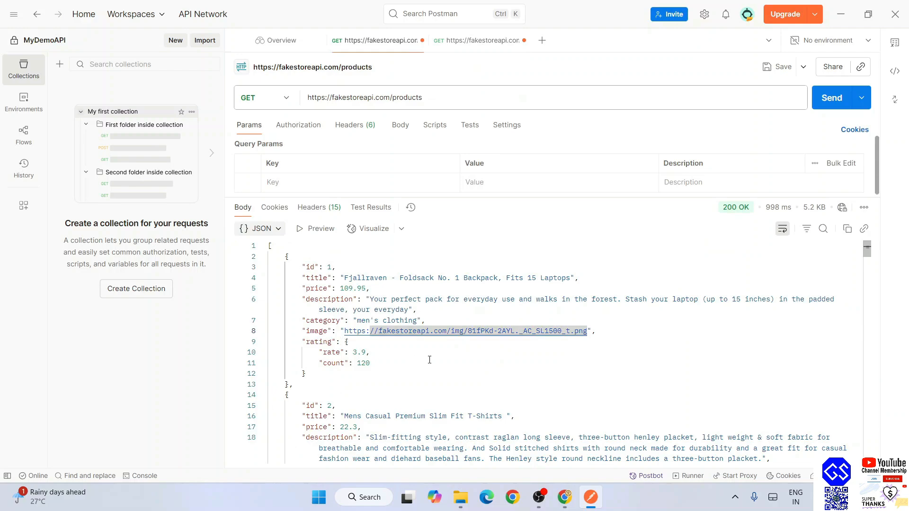
scroll("down", 3)
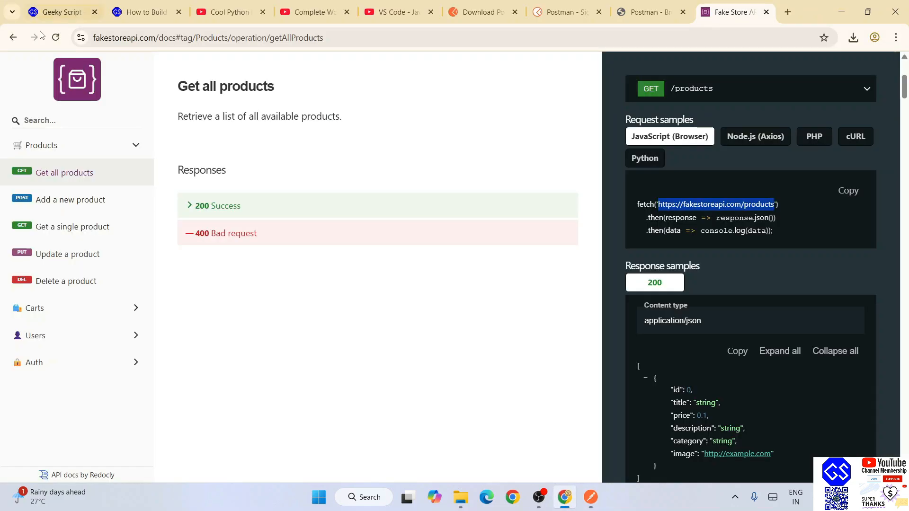
Navigate the Fake Store API docs back to the homepage, into Users, and onto the Get all users endpoint
left_click(12, 37)
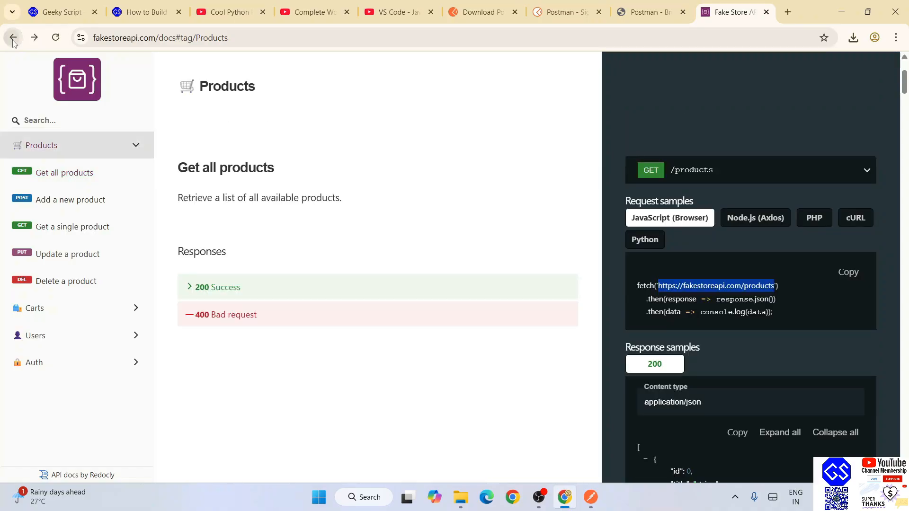
left_click(13, 37)
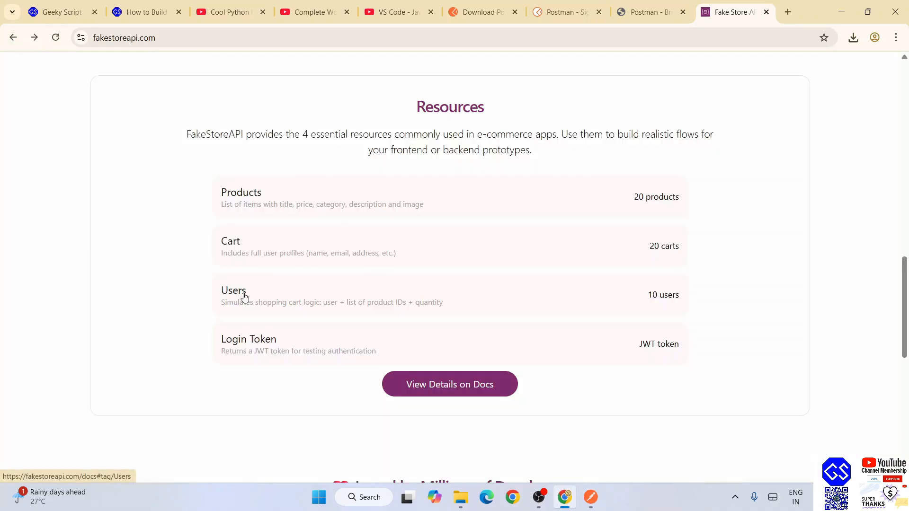
left_click(233, 291)
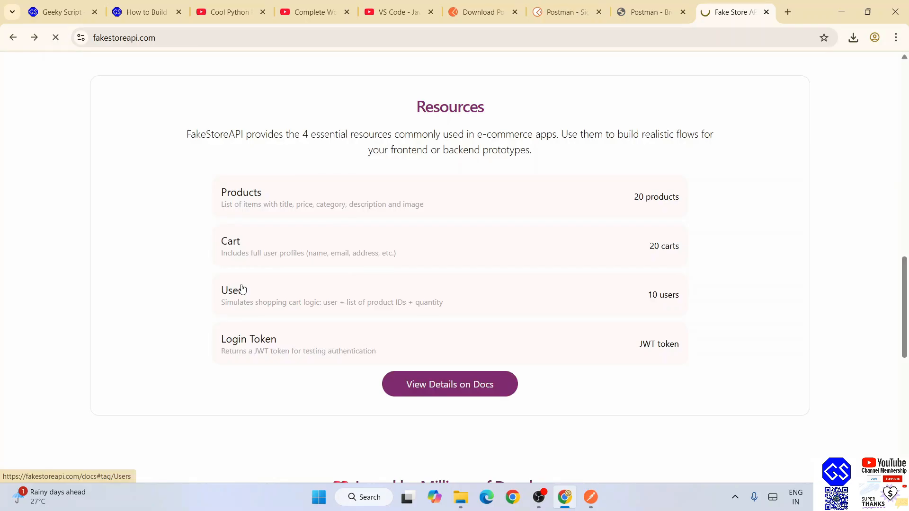
left_click(234, 290)
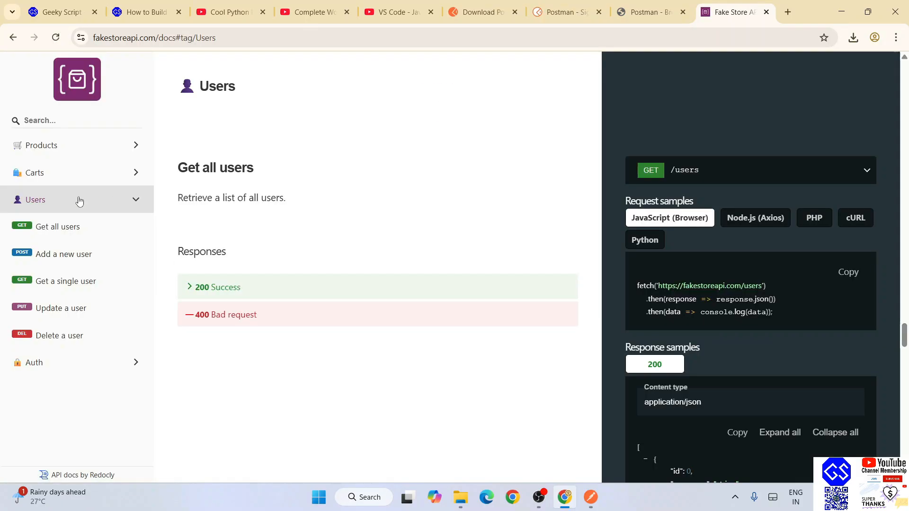
left_click(57, 226)
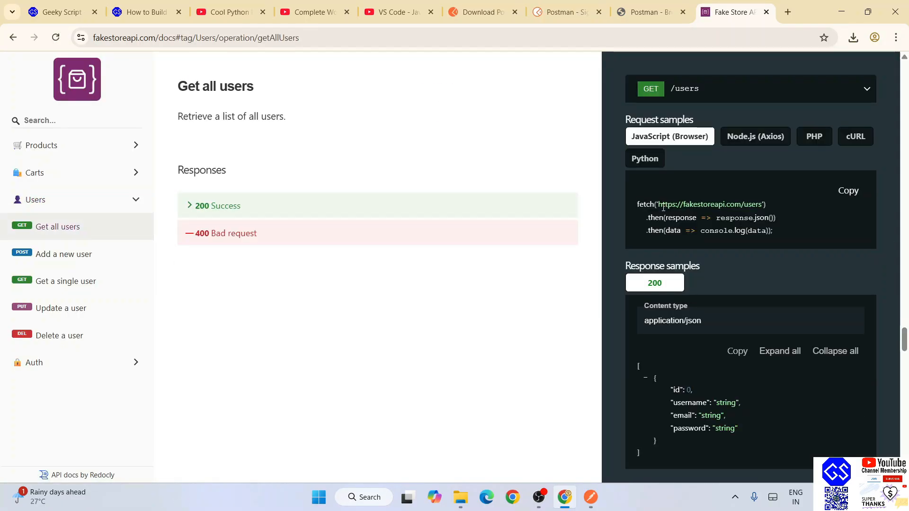
double_click(709, 204)
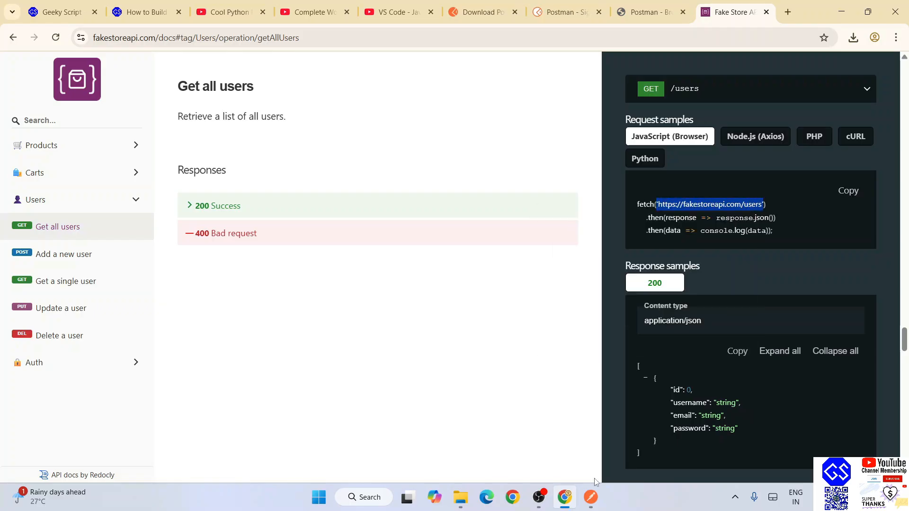
left_click(590, 497)
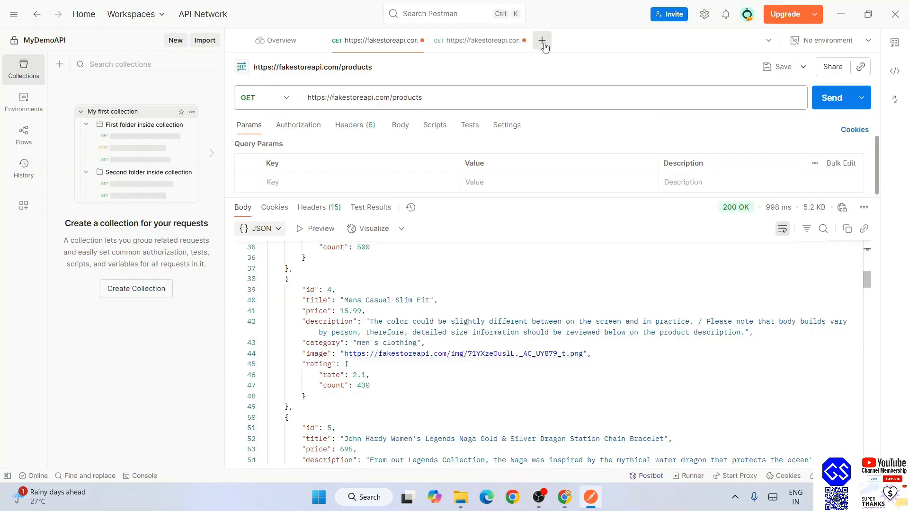
left_click(541, 41)
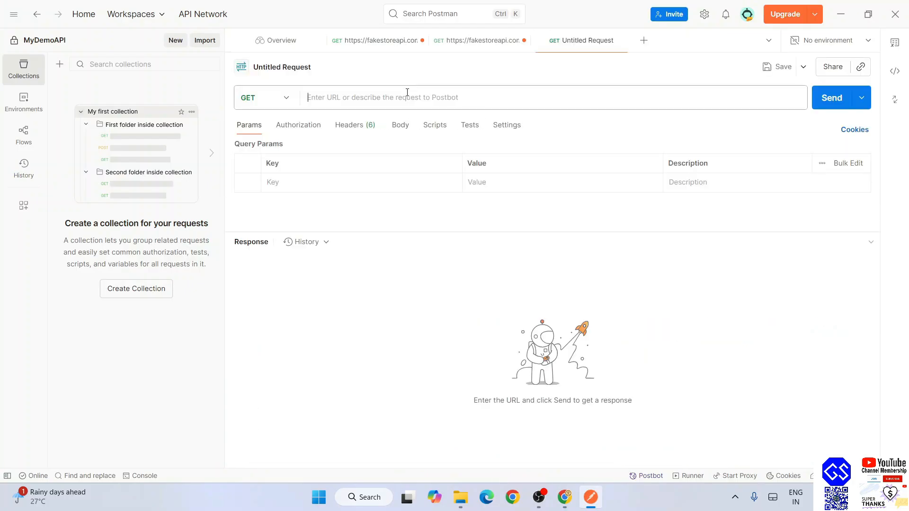
type("'https://fakestoreapi.com/users'")
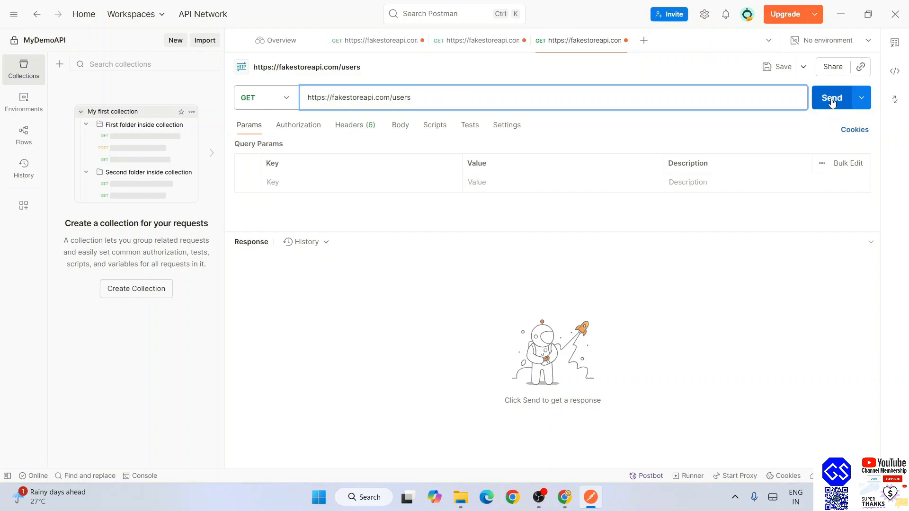
left_click(831, 98)
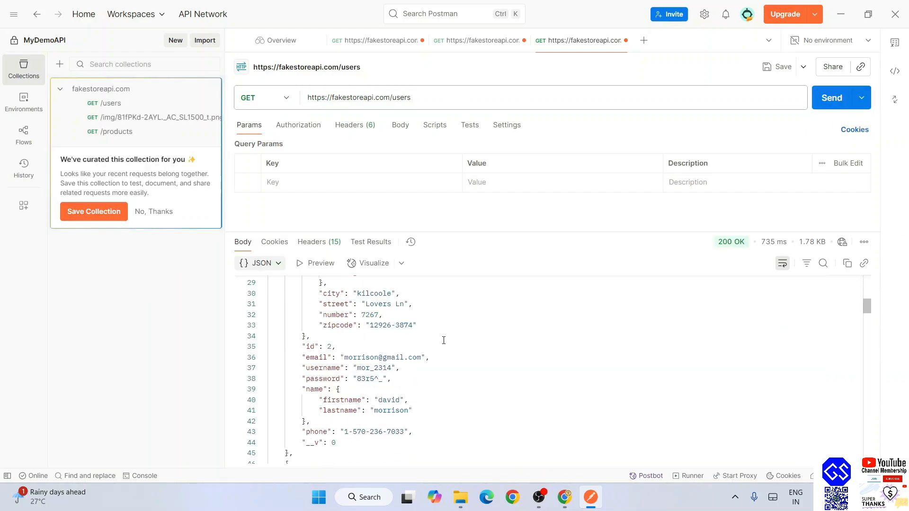
Preview the users response as a table of user records and scroll through it, then return to the products request
scroll("up", 3)
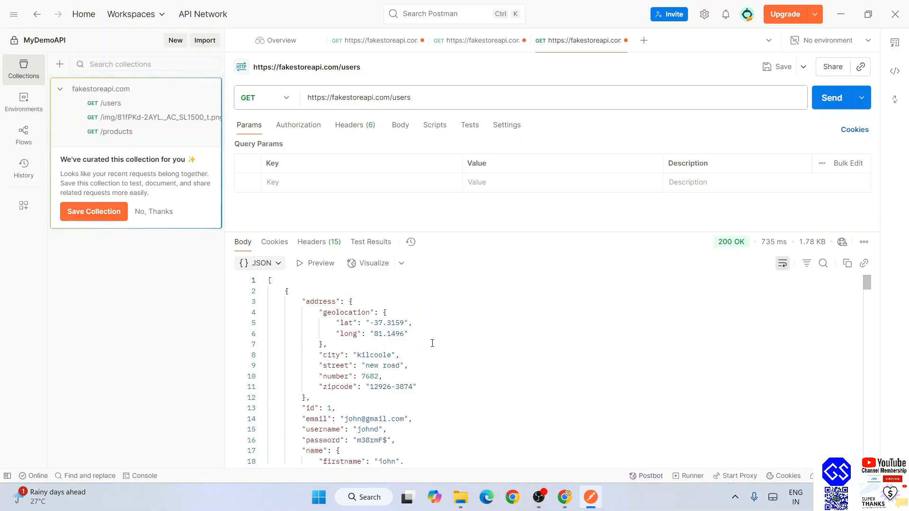
left_click(310, 262)
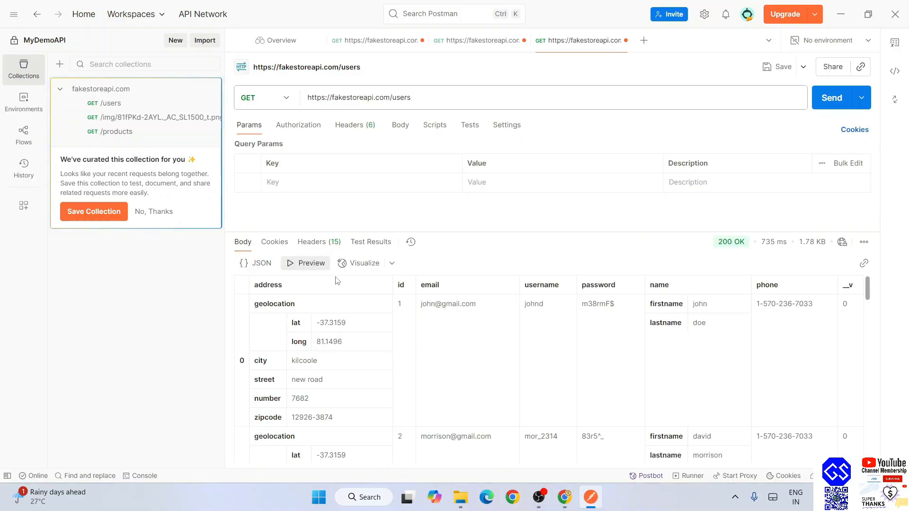
mouse_move(404, 345)
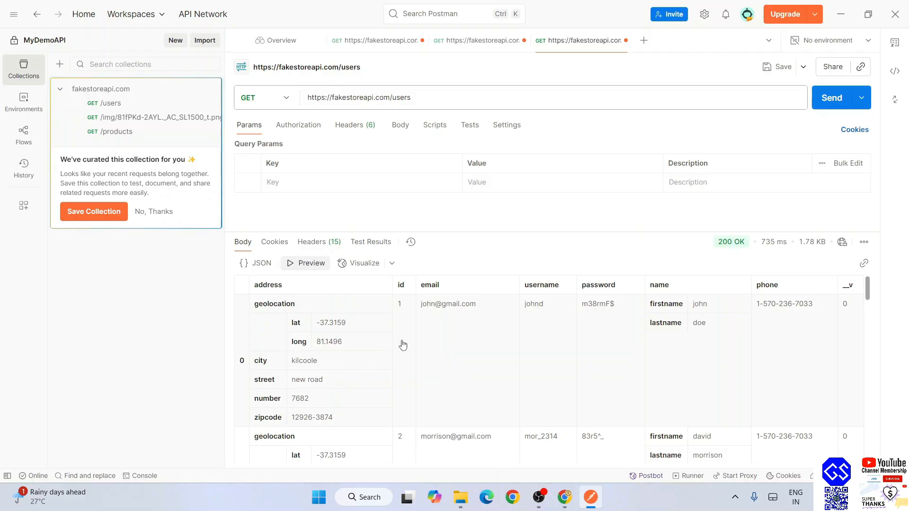
scroll("down", 3)
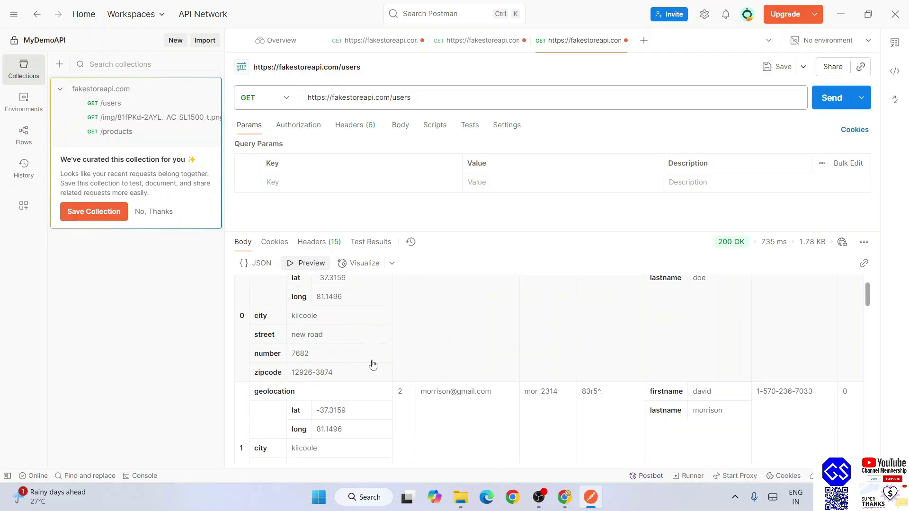
scroll("down", 3)
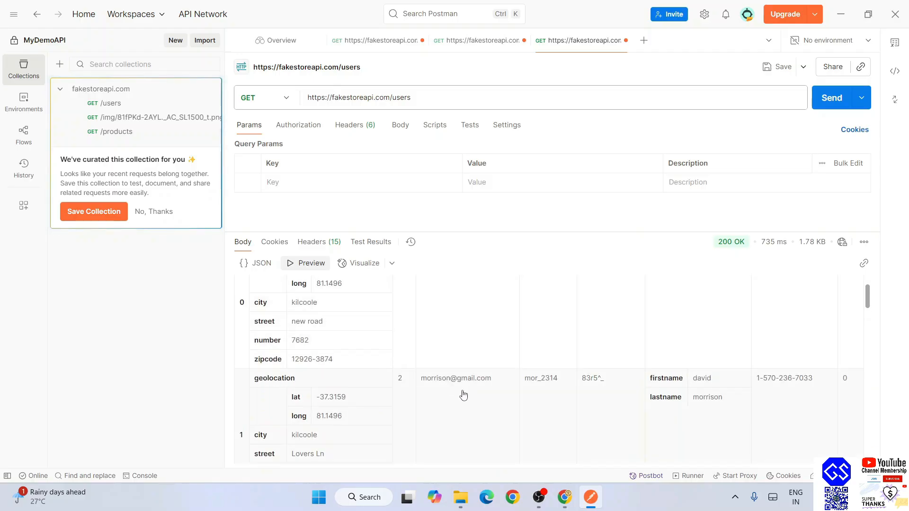
scroll("up", 3)
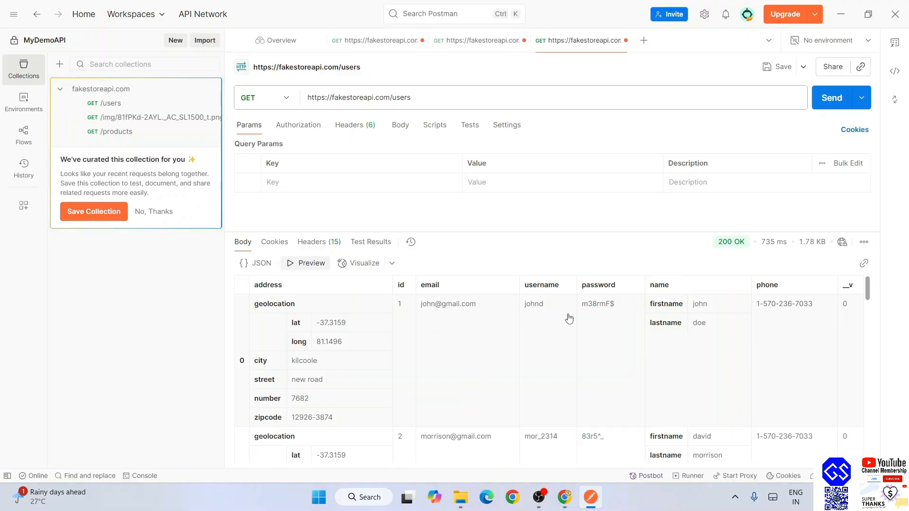
mouse_move(693, 322)
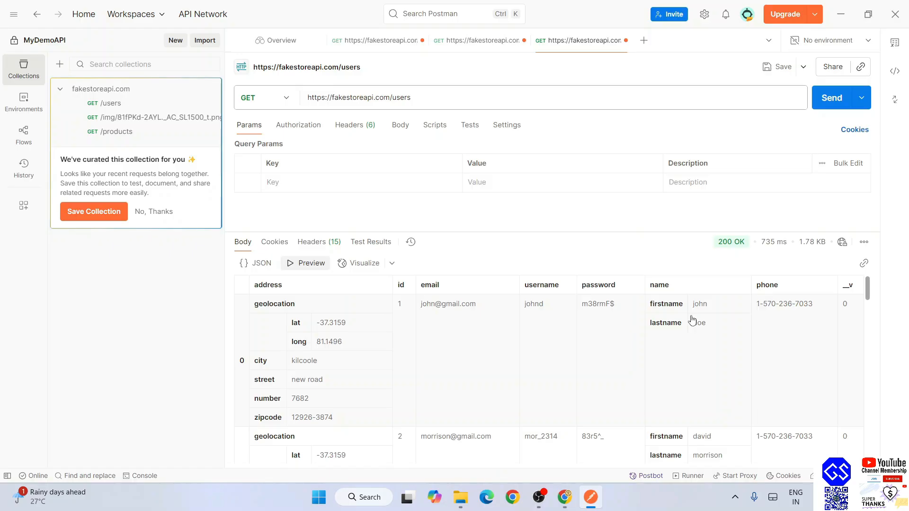
scroll("down", 3)
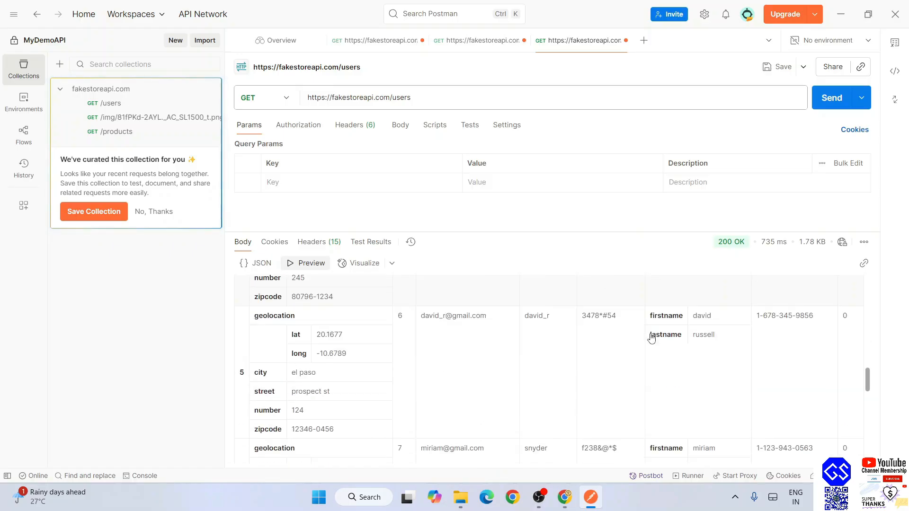
scroll("up", 3)
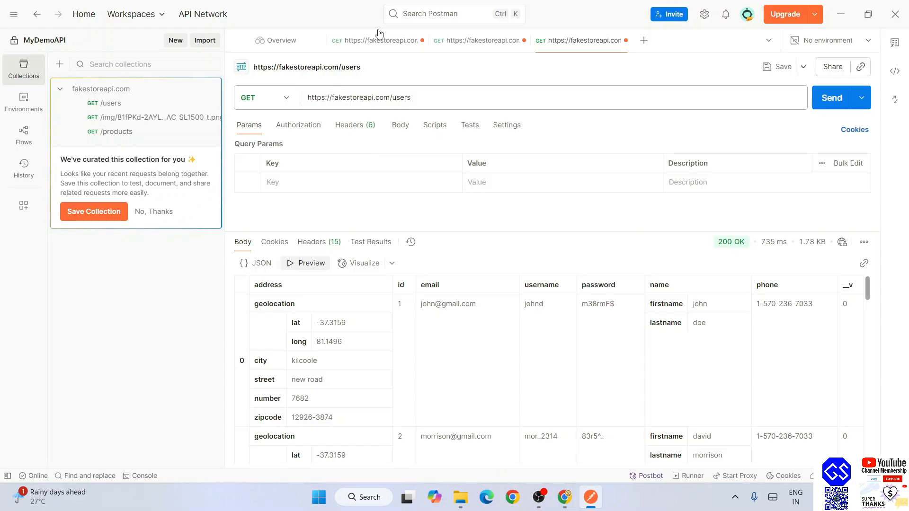
mouse_move(374, 40)
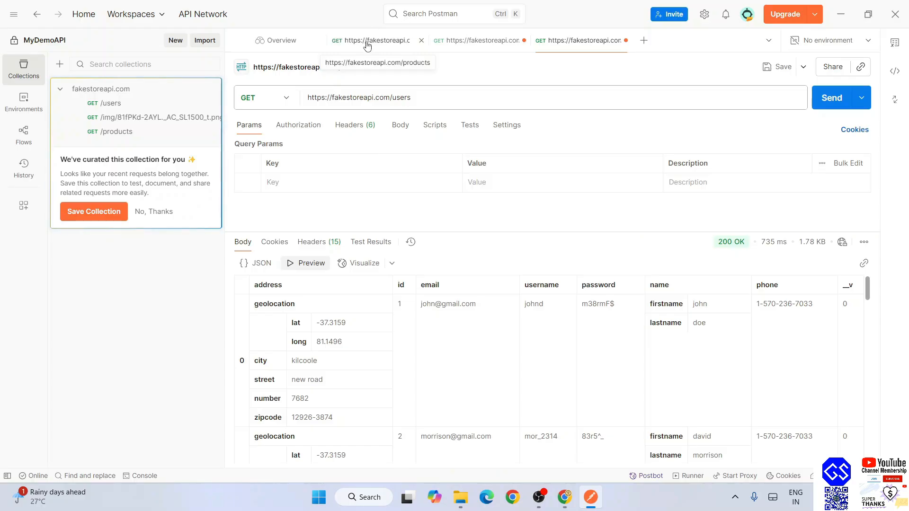
left_click(375, 40)
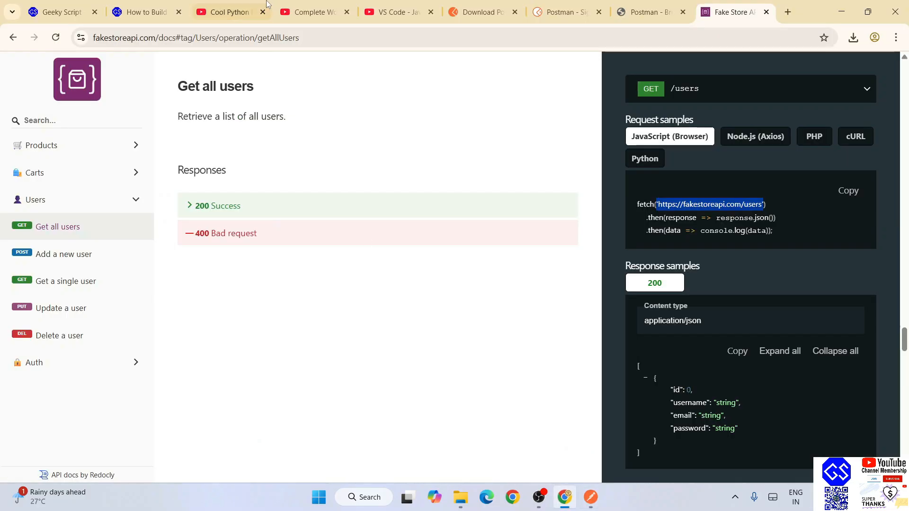
Browse down YouTube's Cool Python Projects playlist of project videos
left_click(226, 11)
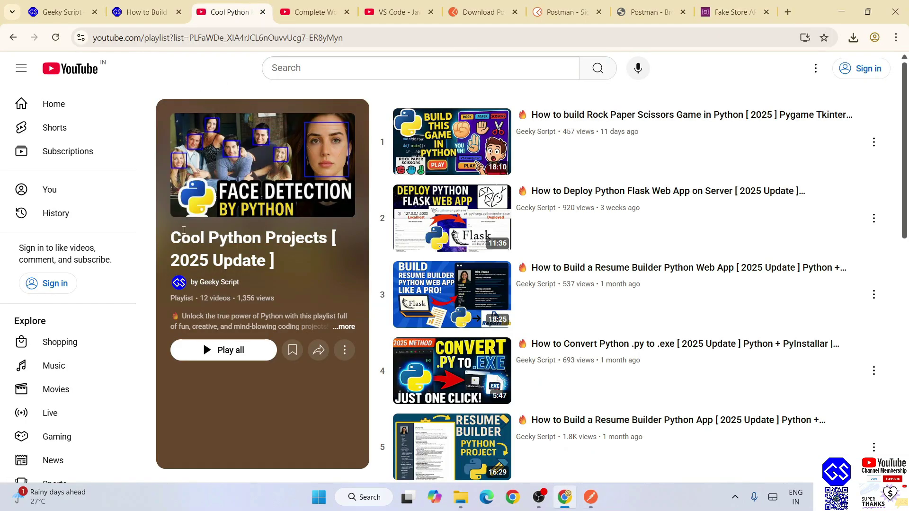
mouse_move(671, 136)
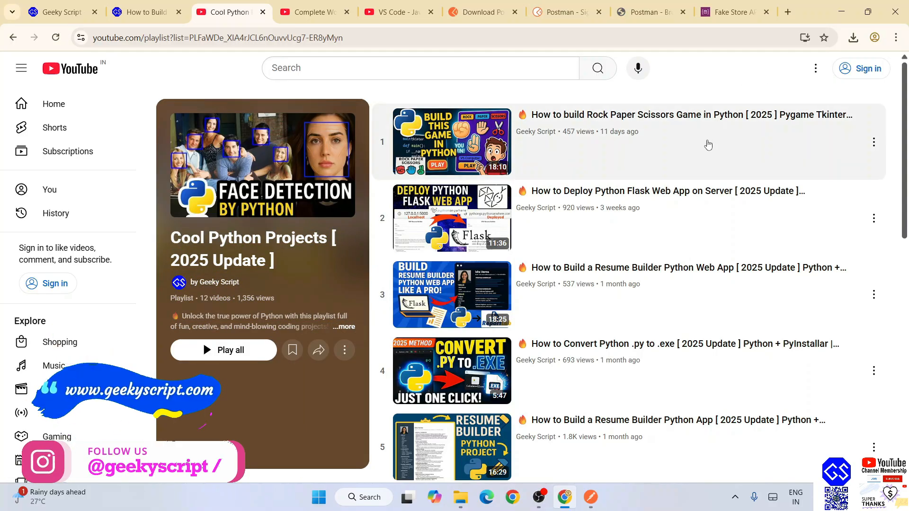
scroll("down", 3)
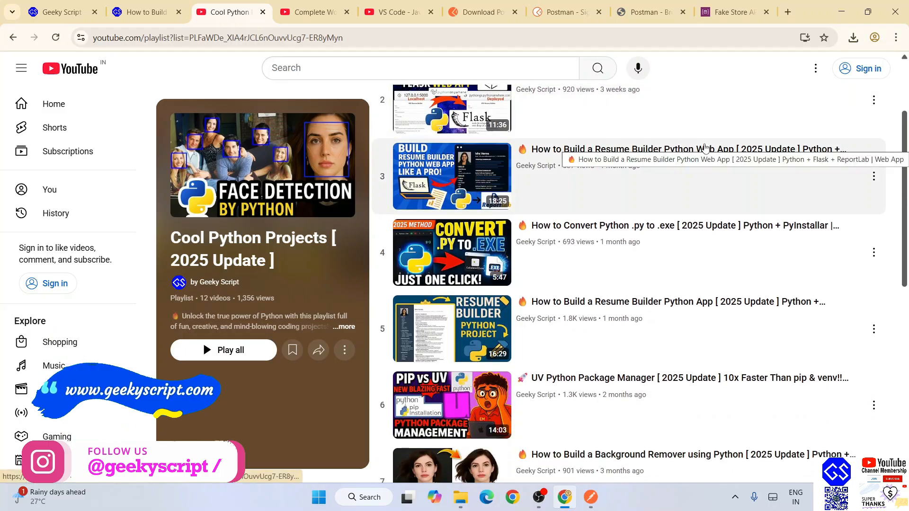
mouse_move(641, 187)
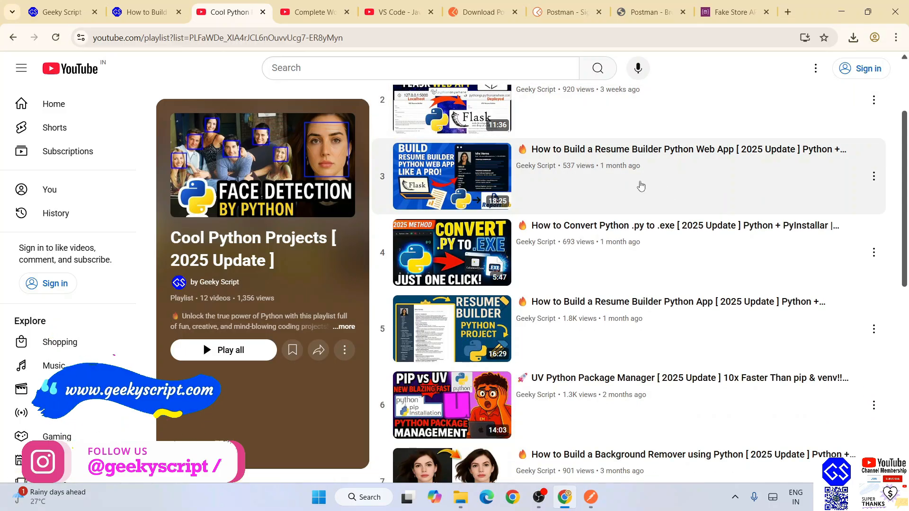
mouse_move(719, 201)
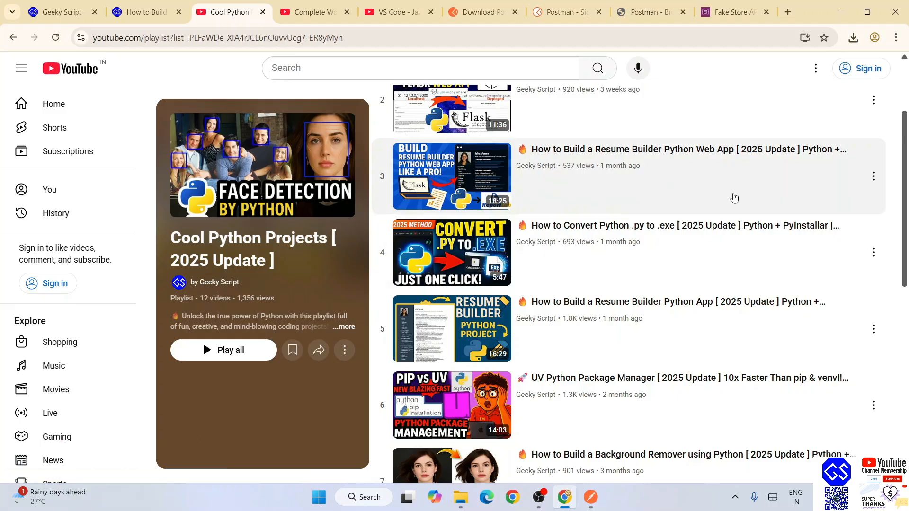
scroll("down", 3)
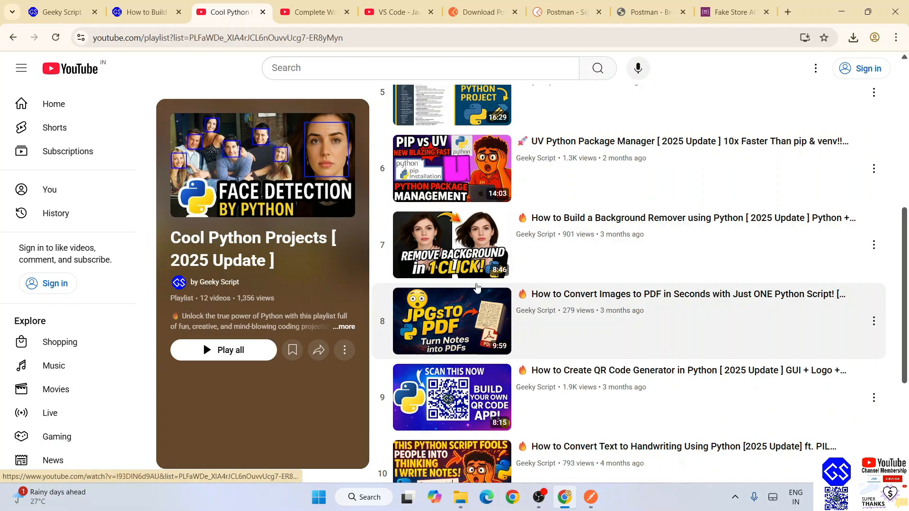
scroll("down", 3)
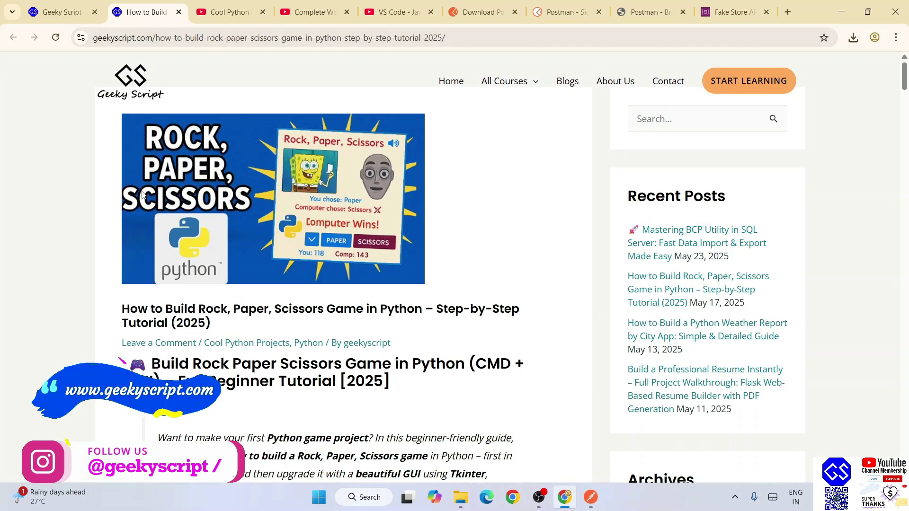
Read through the Rock Paper Scissors tutorial's CMD code, results and GUI code sections, then return to the playlist
scroll("down", 3)
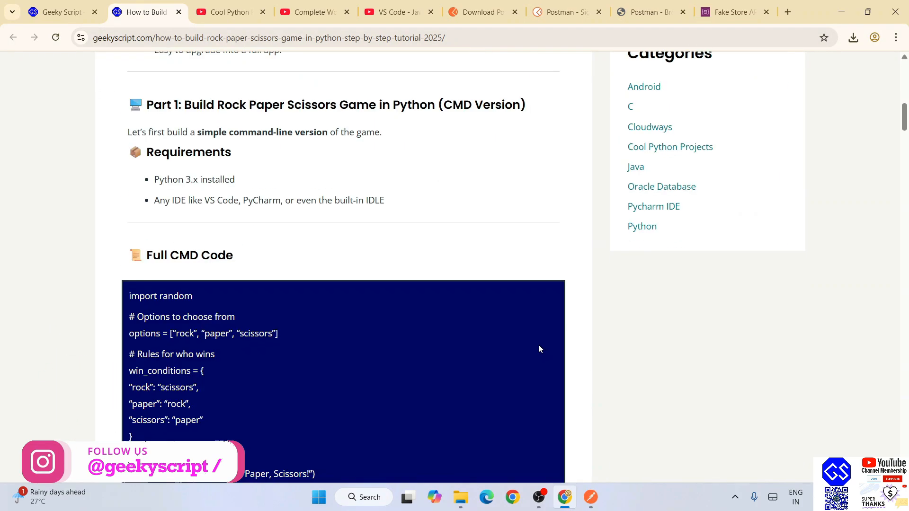
scroll("down", 3)
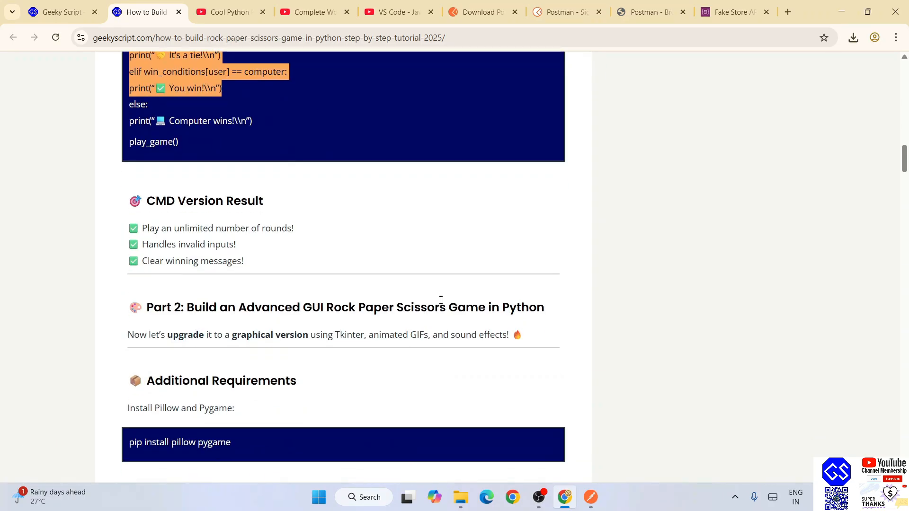
scroll("down", 3)
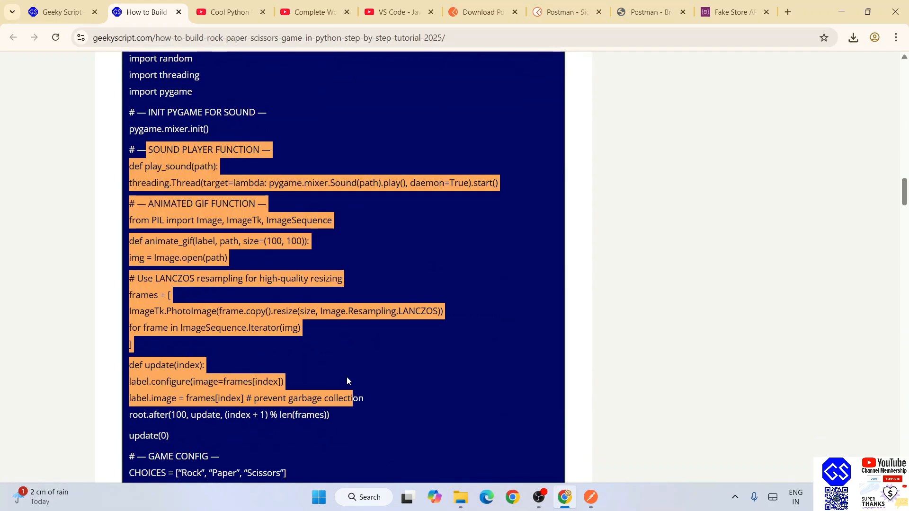
left_click(228, 12)
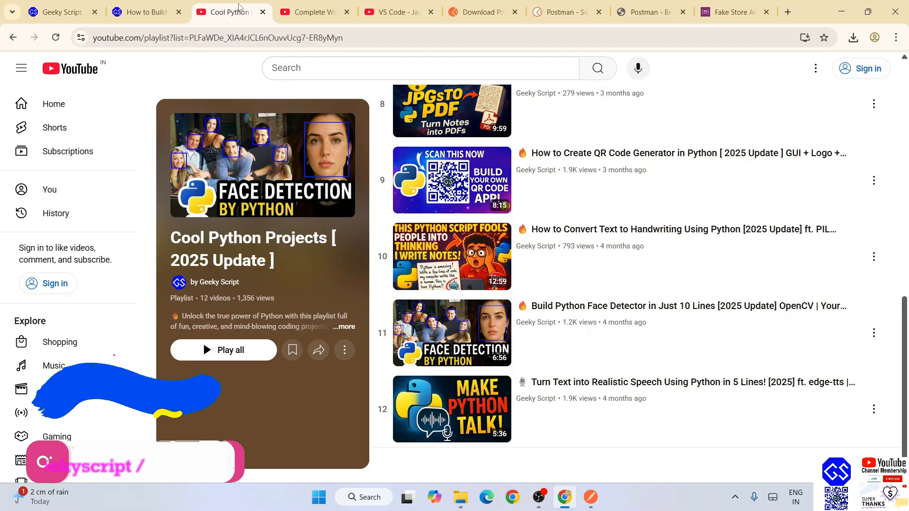
scroll("up", 3)
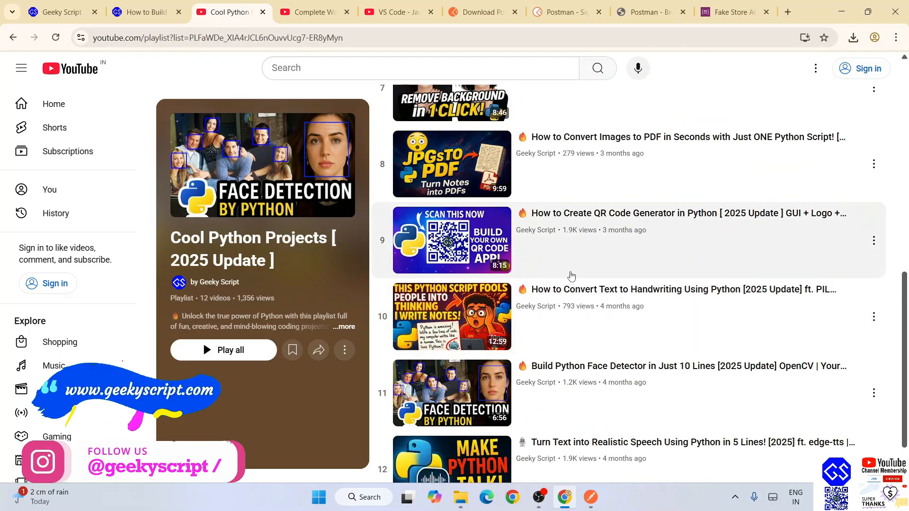
scroll("up", 3)
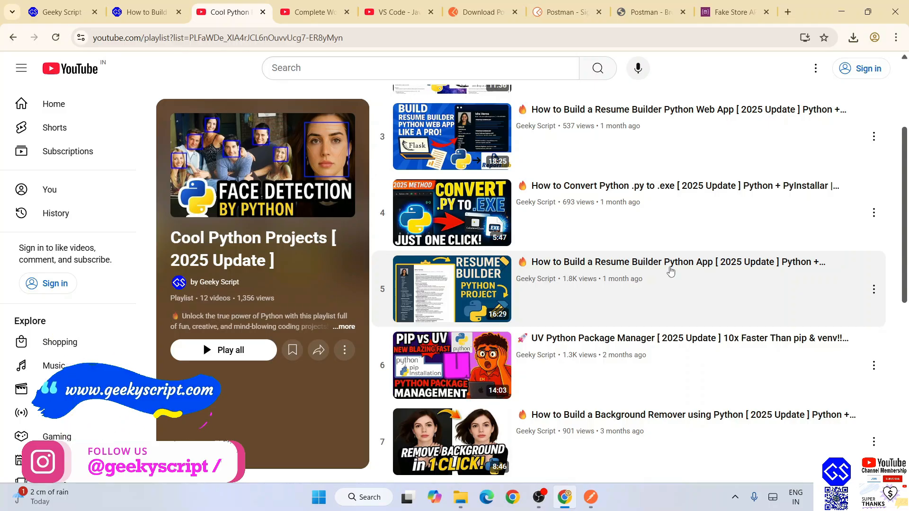
scroll("up", 3)
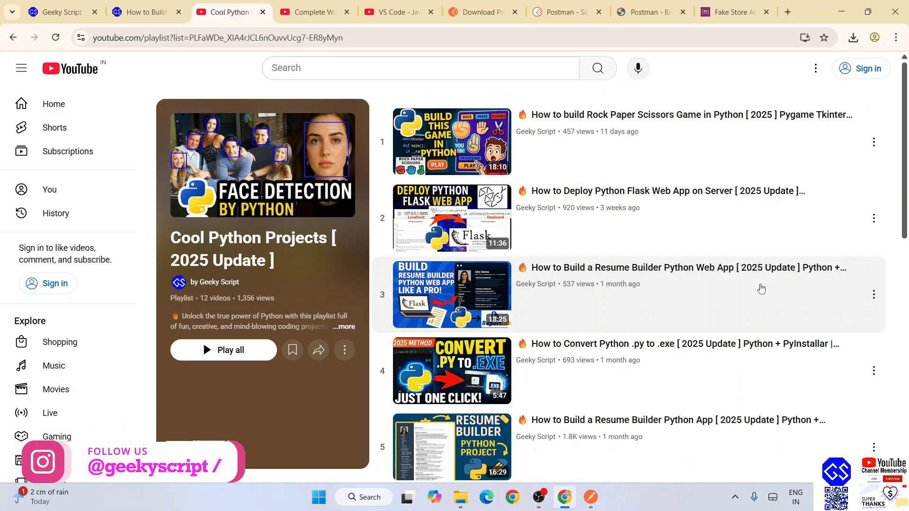